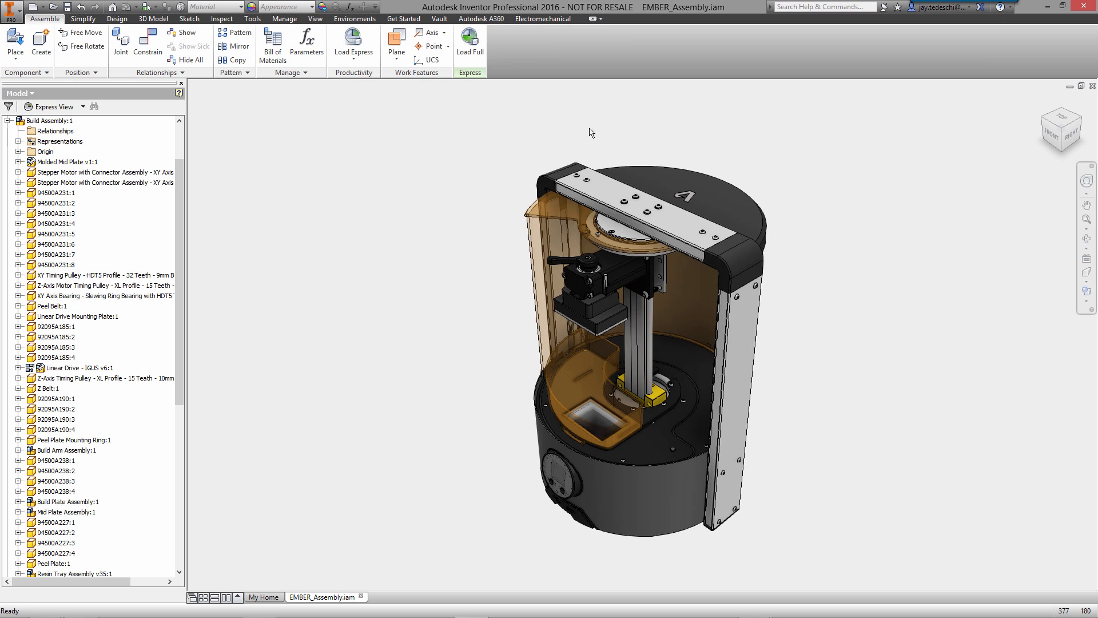
{"action": "mouse_move", "coordinate": [469, 43]}
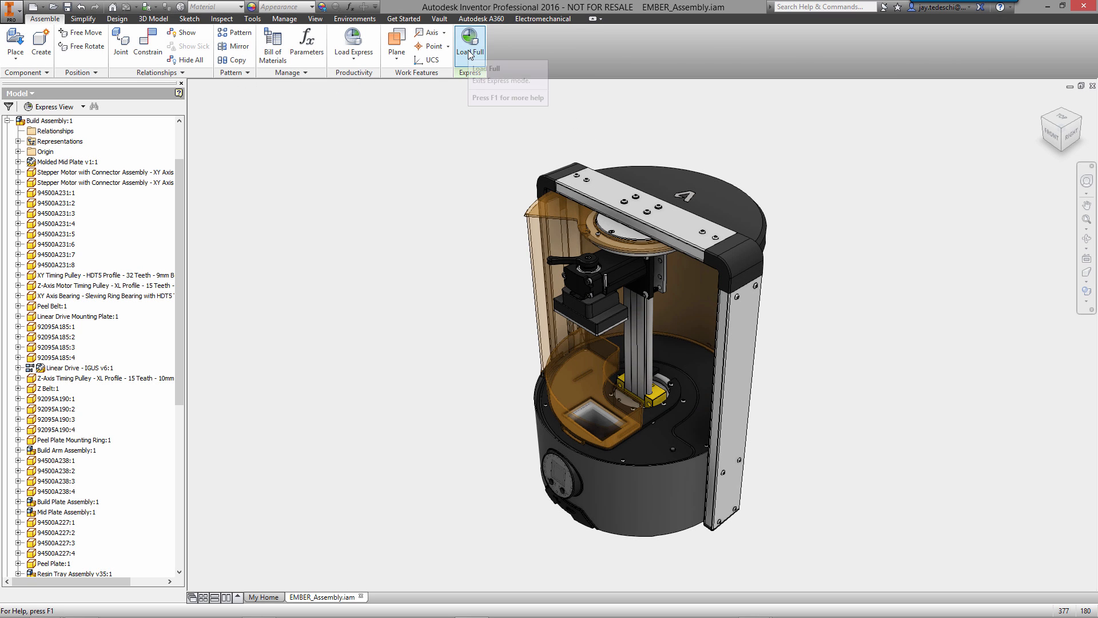
Fully load the Ember printer assembly and select the Linear Drive - IGUS v6 component.
{"action": "left_click", "coordinate": [353, 46]}
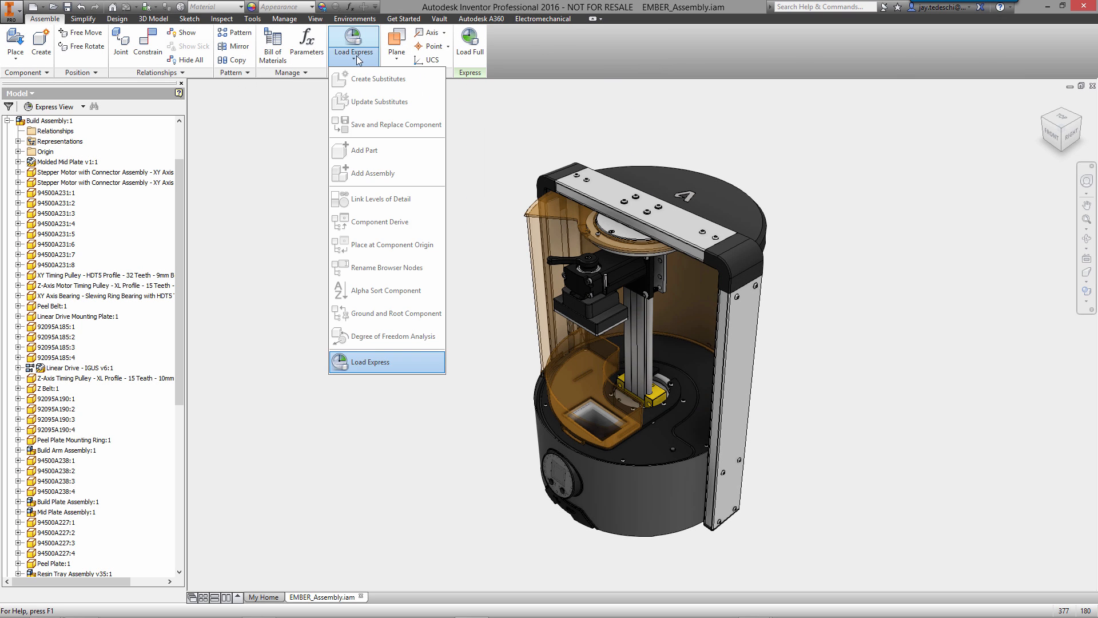
{"action": "mouse_move", "coordinate": [294, 258]}
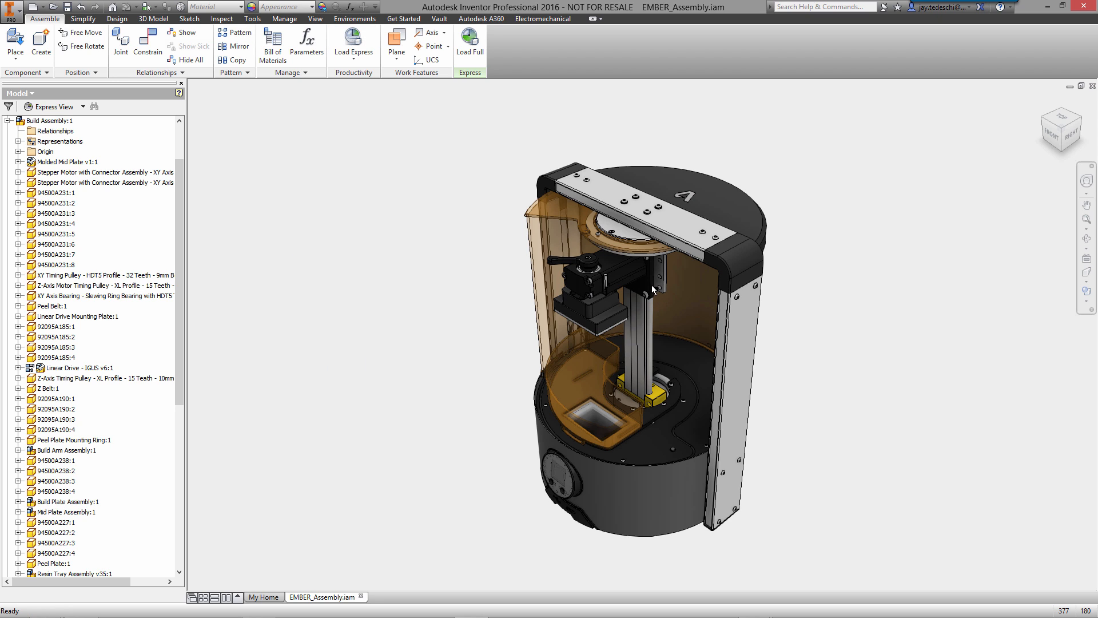
{"action": "right_click", "coordinate": [651, 289]}
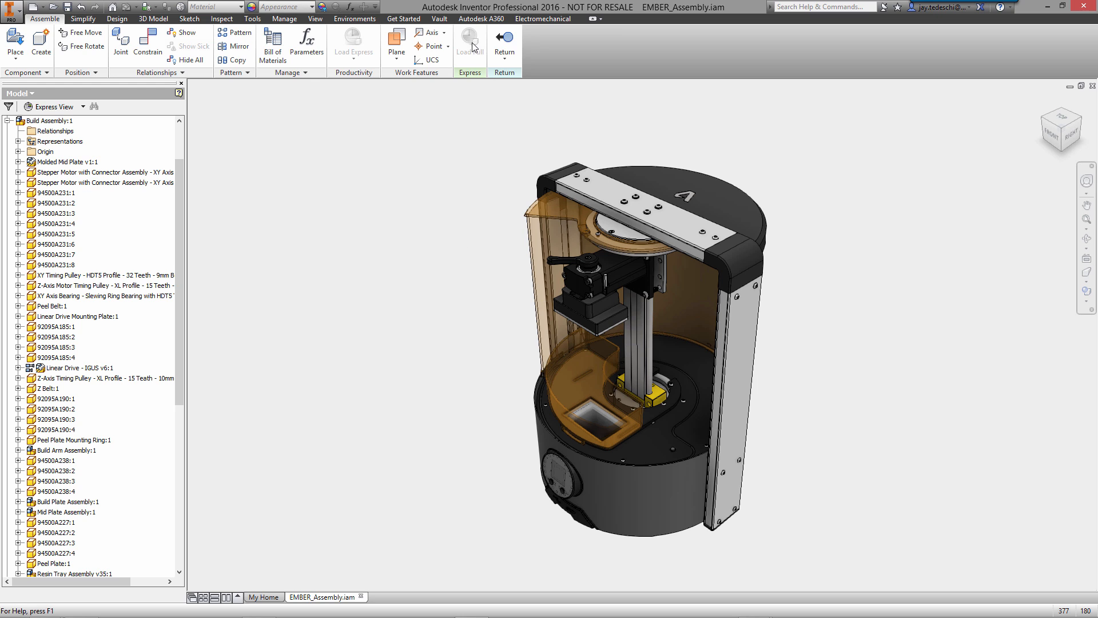
{"action": "left_click", "coordinate": [79, 368]}
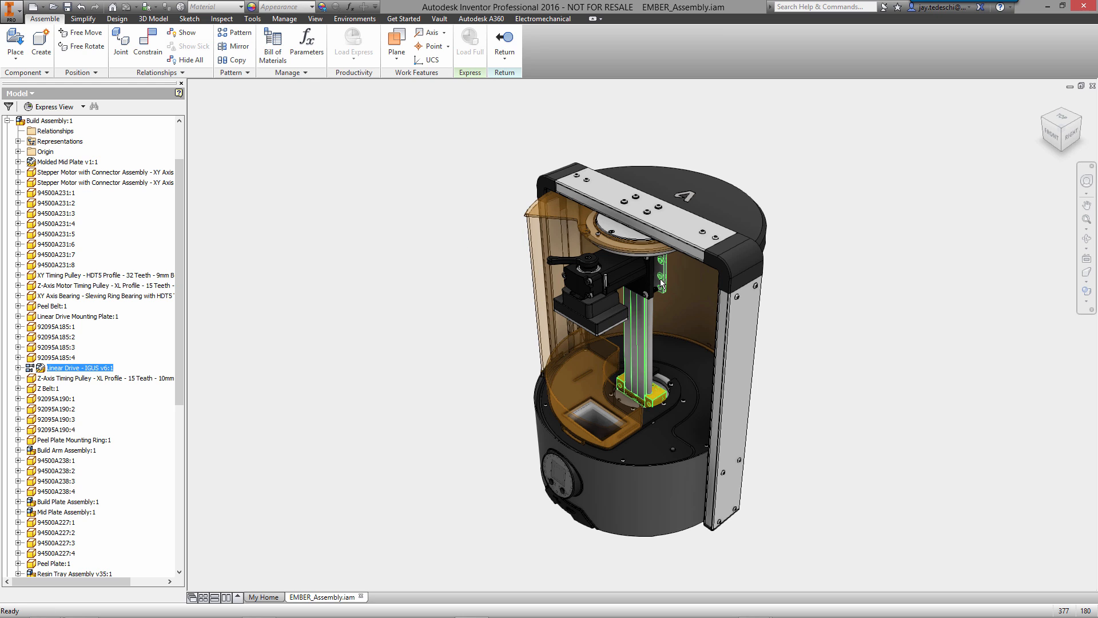
Open the LW-SLWE-1040-R-69 carriage assembly and place the SWZ-W-104003 nut in it.
{"action": "double_click", "coordinate": [78, 368]}
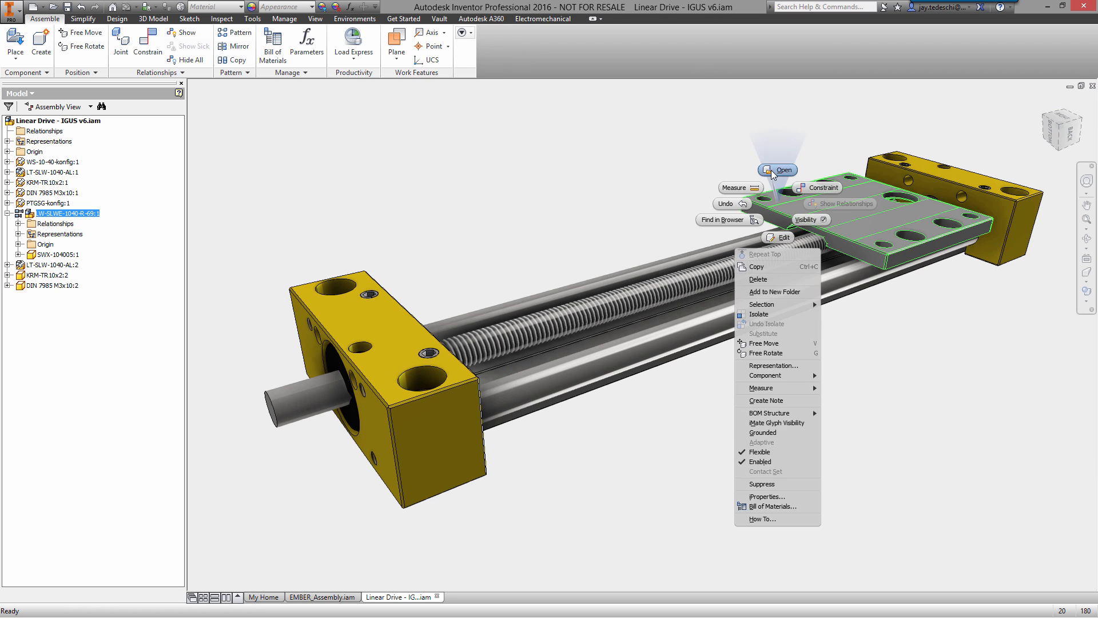
{"action": "left_click", "coordinate": [784, 169]}
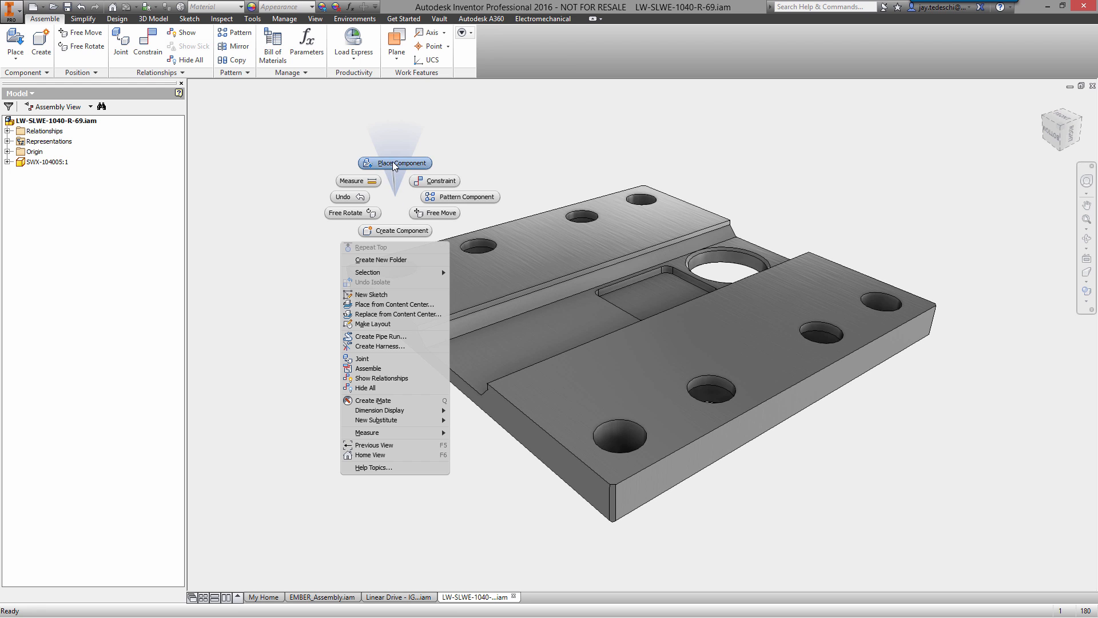
{"action": "left_click", "coordinate": [394, 162]}
{"action": "type", "text": "SW"}
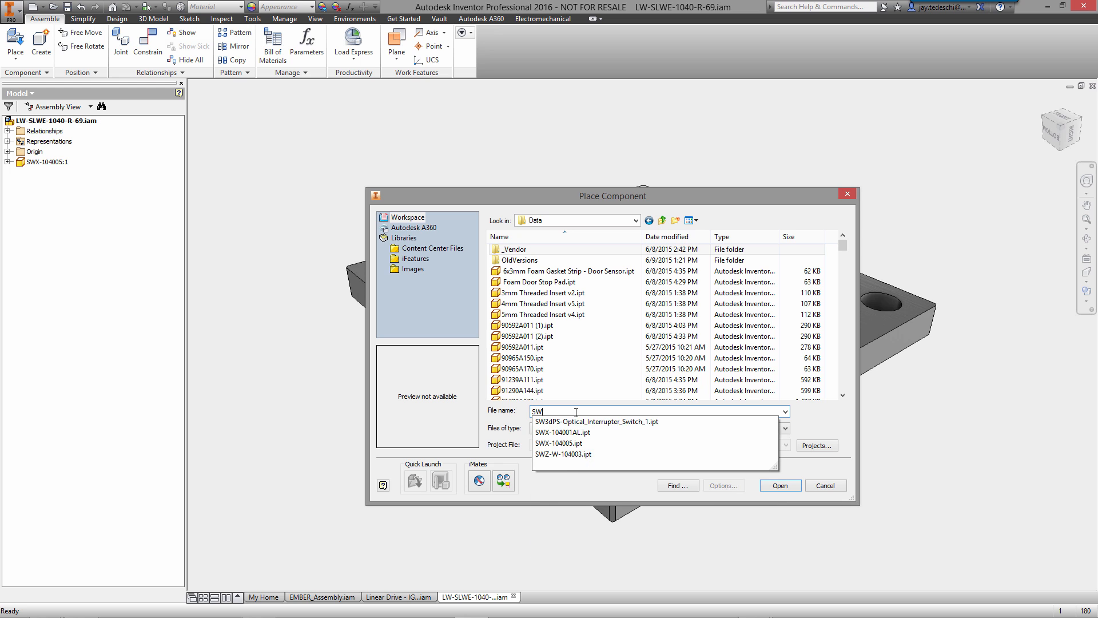
{"action": "left_click", "coordinate": [563, 453]}
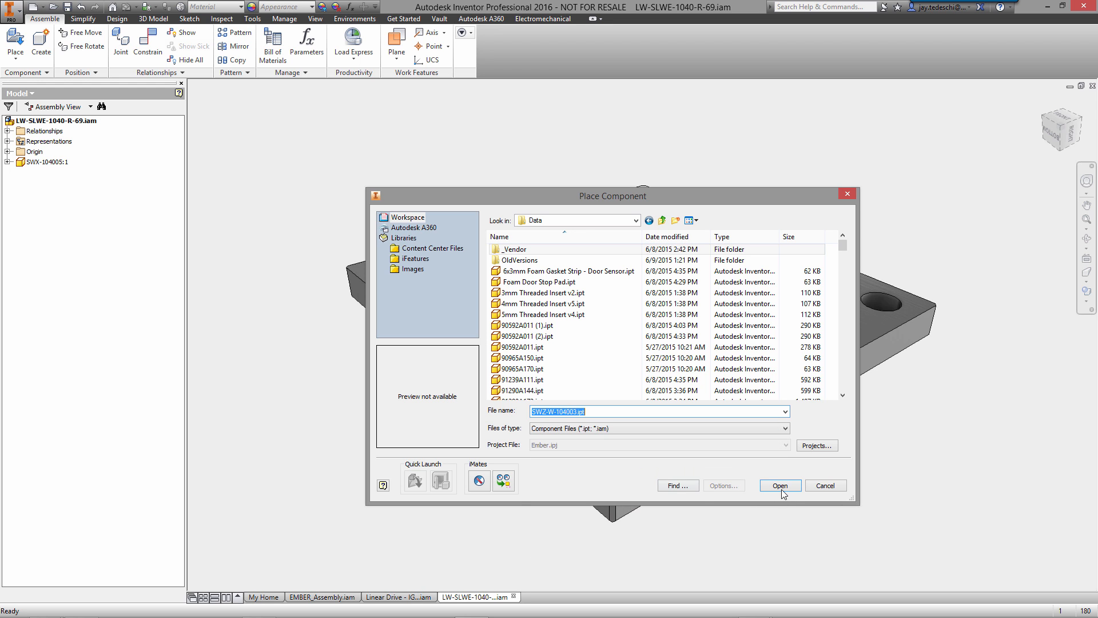
{"action": "left_click", "coordinate": [780, 485]}
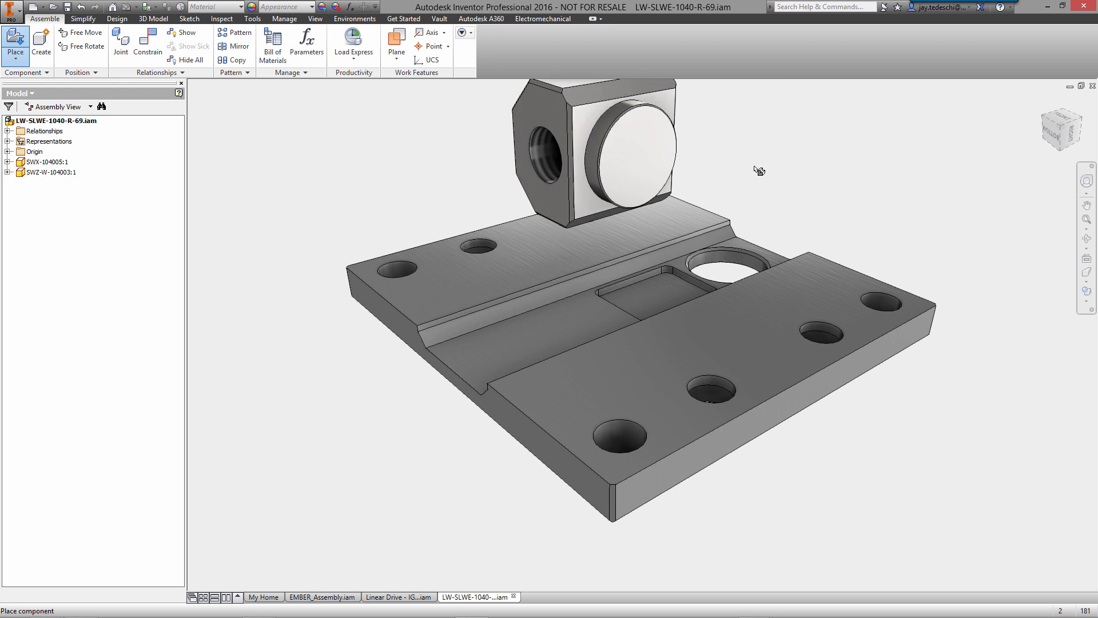
{"action": "mouse_move", "coordinate": [870, 173]}
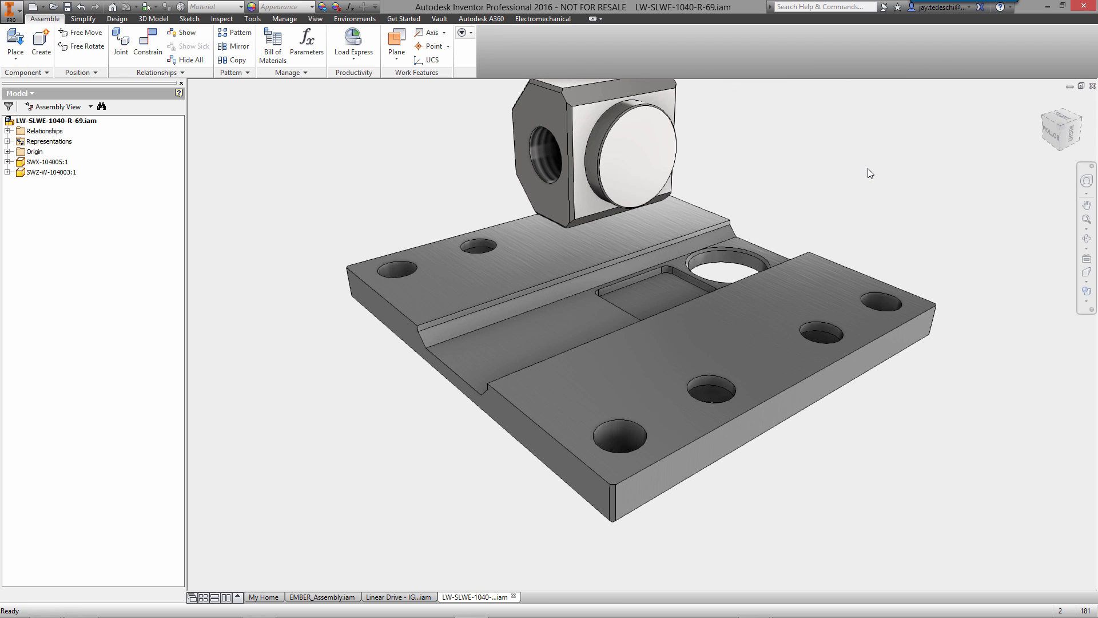
Join the nut to the carriage base plate with a cylindrical joint.
{"action": "left_click", "coordinate": [120, 42]}
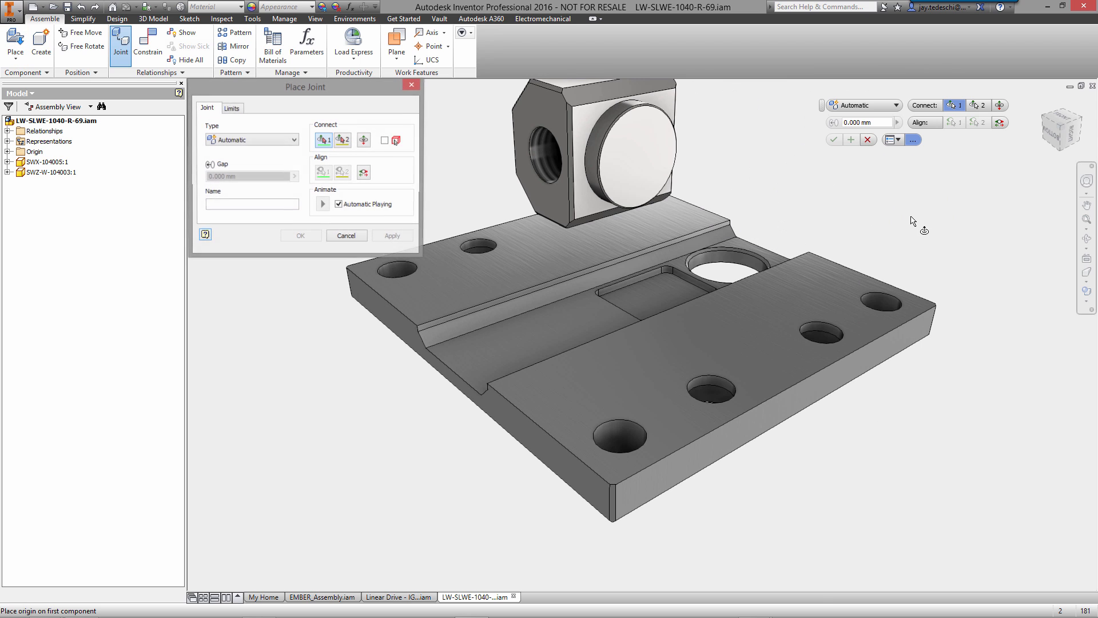
{"action": "left_click", "coordinate": [633, 155]}
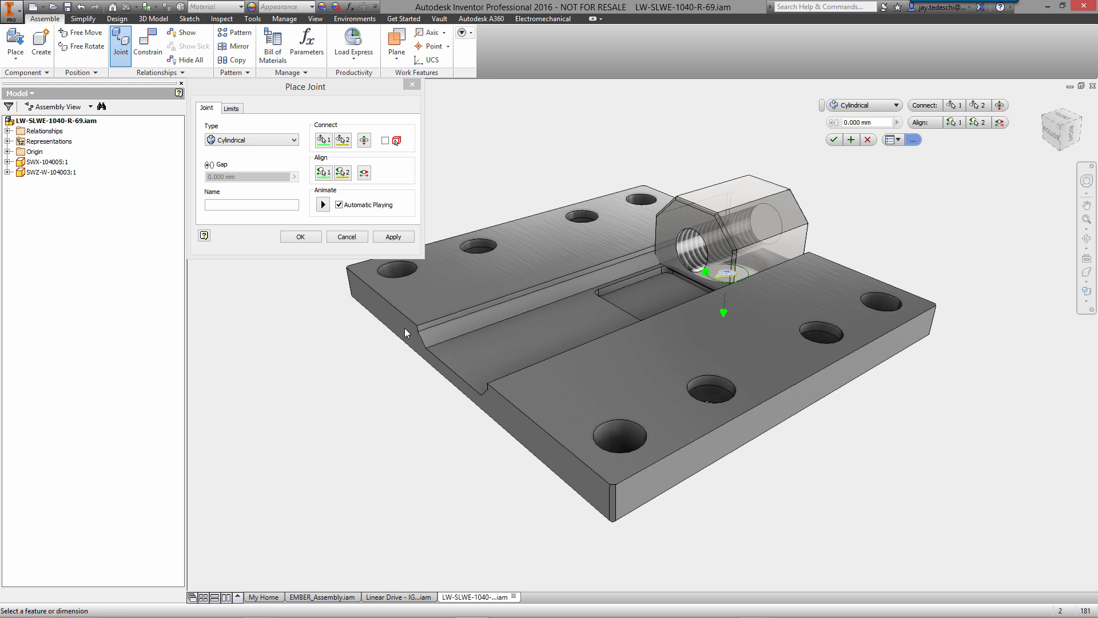
{"action": "left_click", "coordinate": [346, 236]}
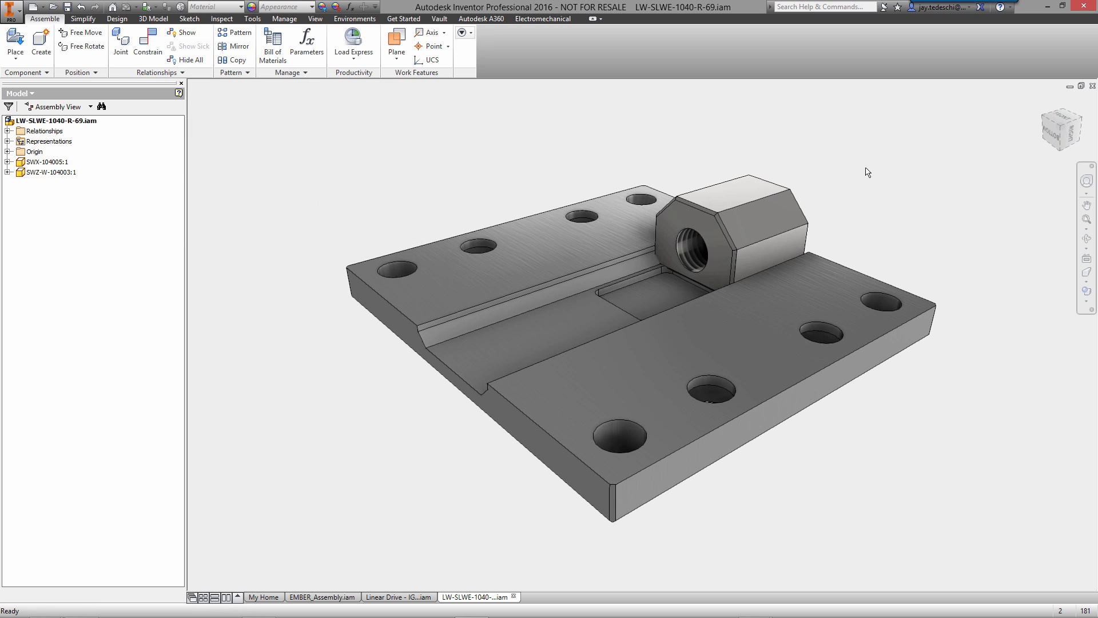
{"action": "mouse_move", "coordinate": [438, 560]}
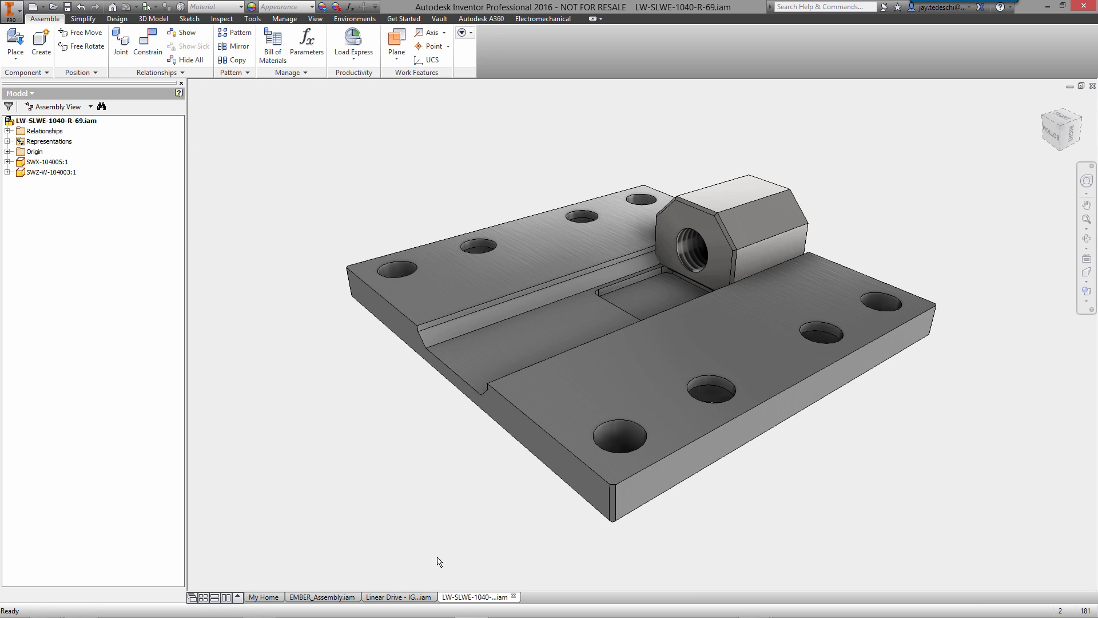
In the Linear Drive assembly, mate the nut's thread axis to the lead screw.
{"action": "left_click", "coordinate": [398, 597]}
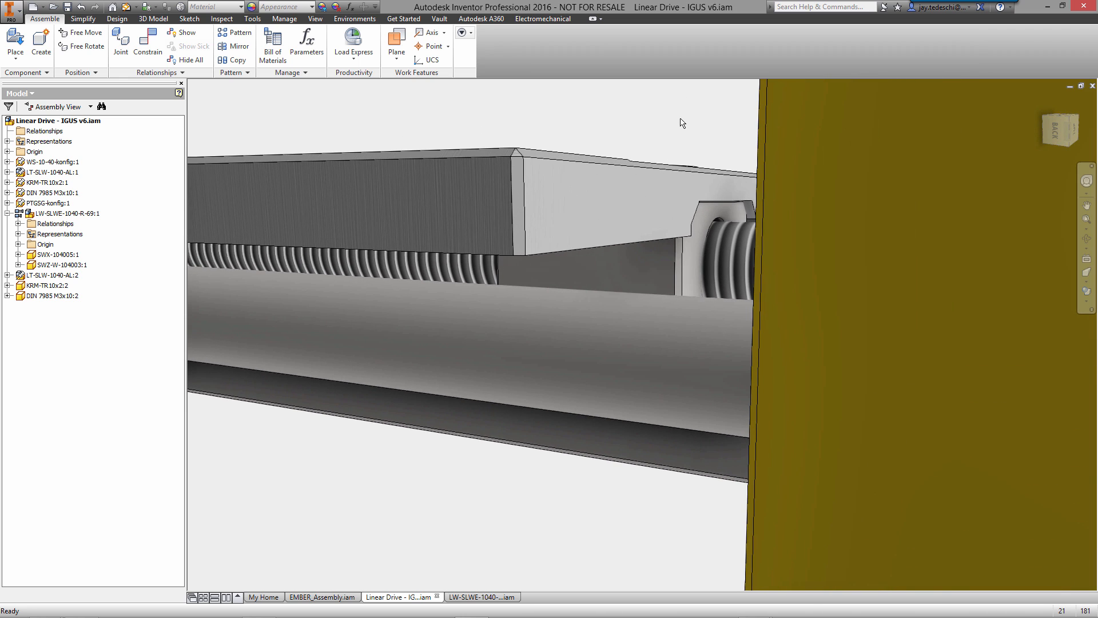
{"action": "right_click", "coordinate": [679, 123]}
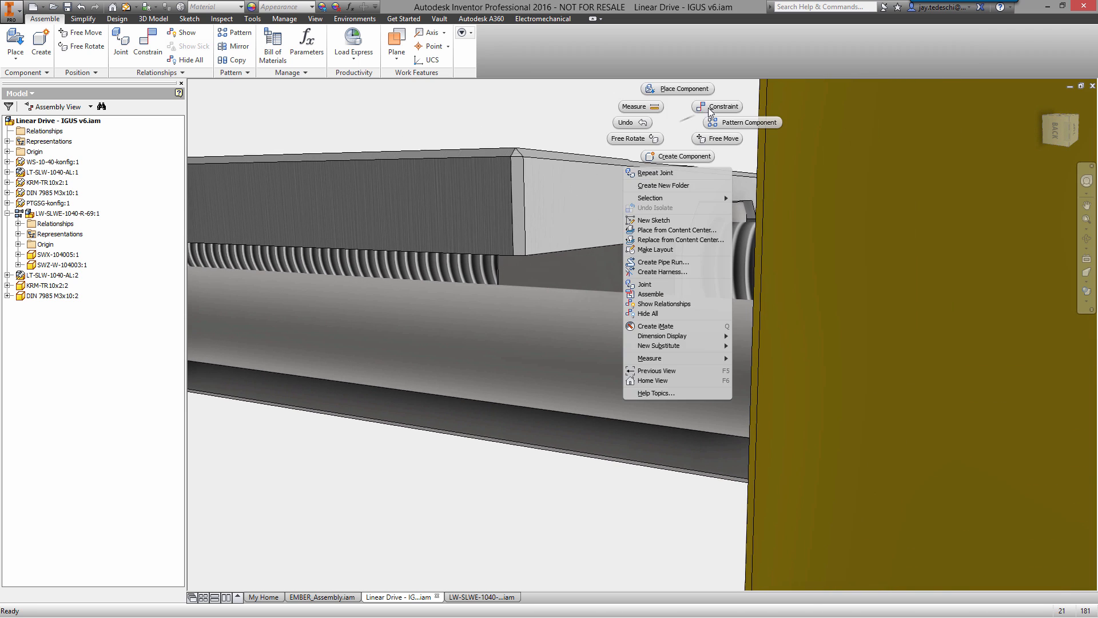
{"action": "left_click", "coordinate": [722, 106]}
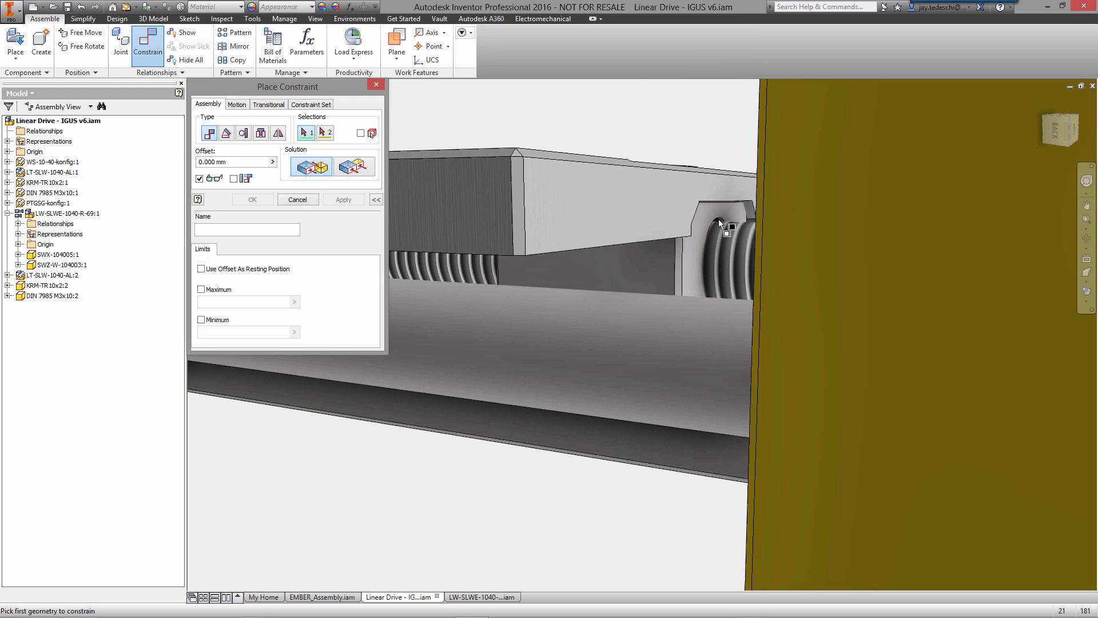
{"action": "left_click", "coordinate": [728, 227]}
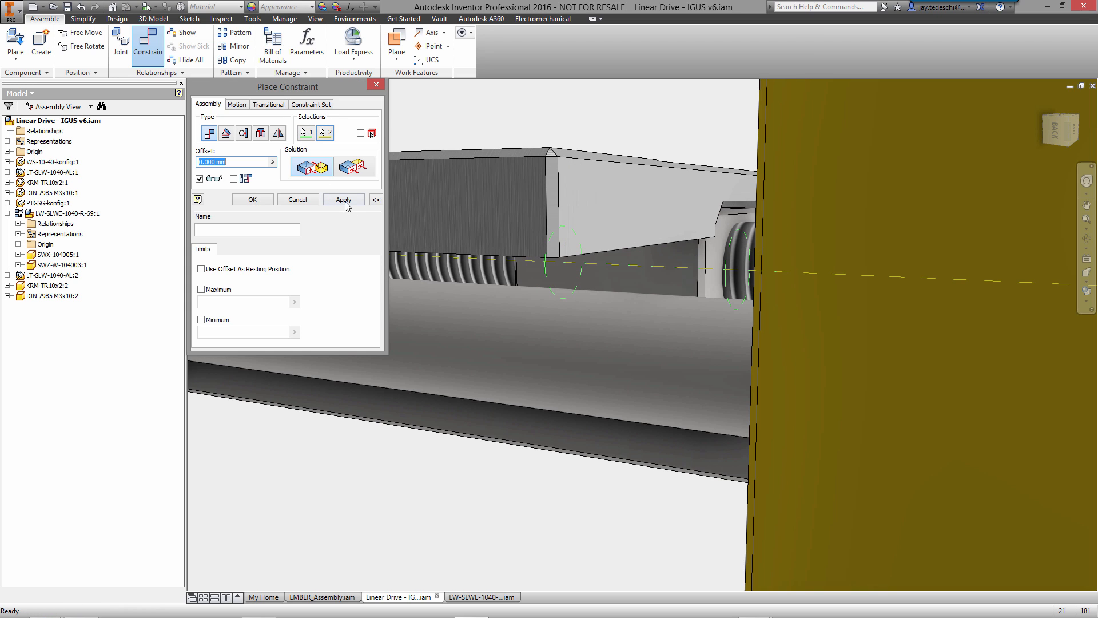
{"action": "left_click", "coordinate": [343, 199]}
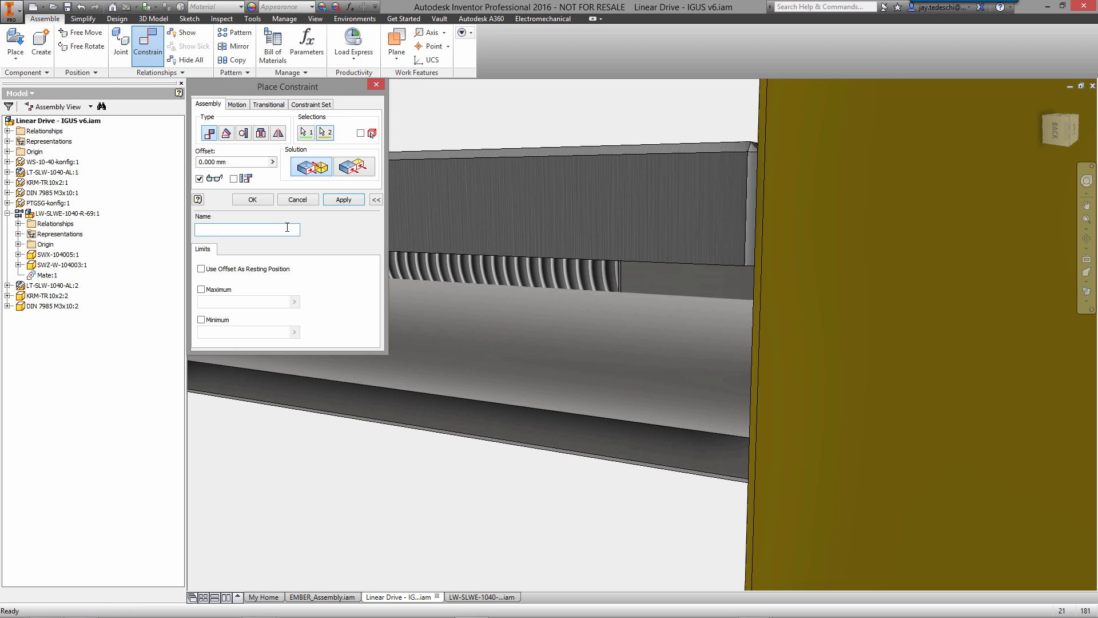
Add a mate named TRAVEL limited between minimum 0 and maximum 170.
{"action": "type", "text": "TRAVEL"}
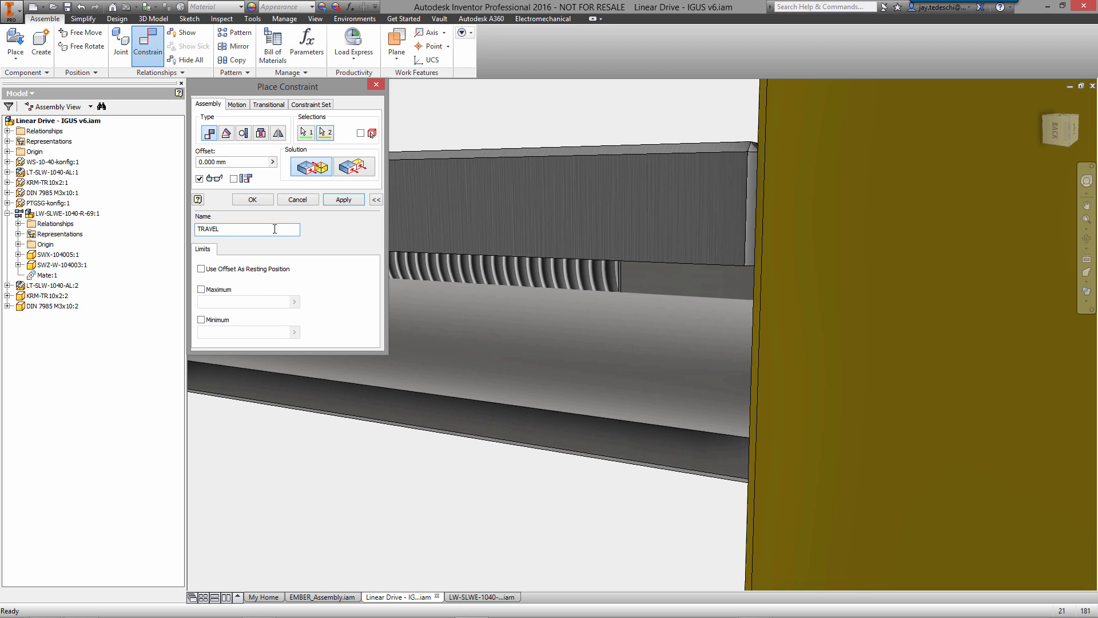
{"action": "left_click", "coordinate": [200, 290]}
{"action": "type", "text": "170"}
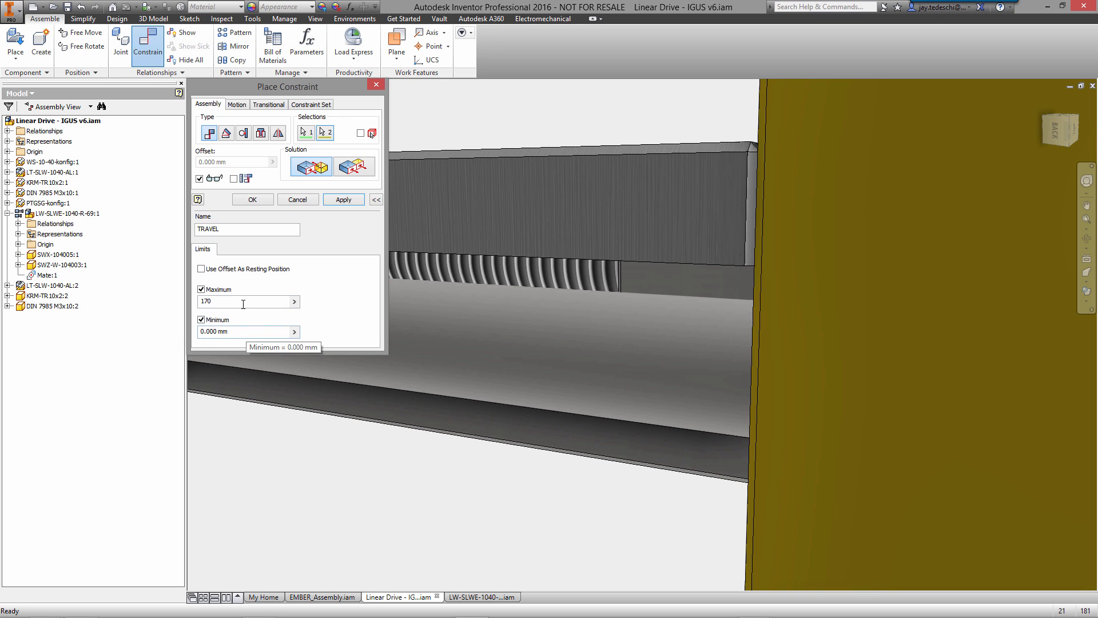
{"action": "left_click", "coordinate": [253, 200]}
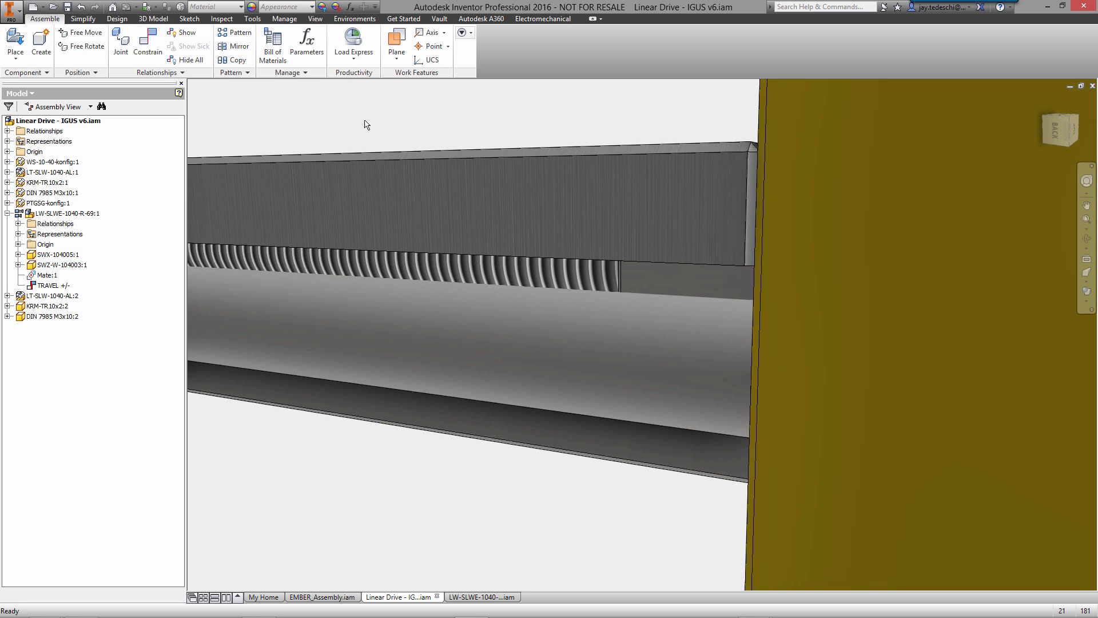
{"action": "mouse_move", "coordinate": [368, 126]}
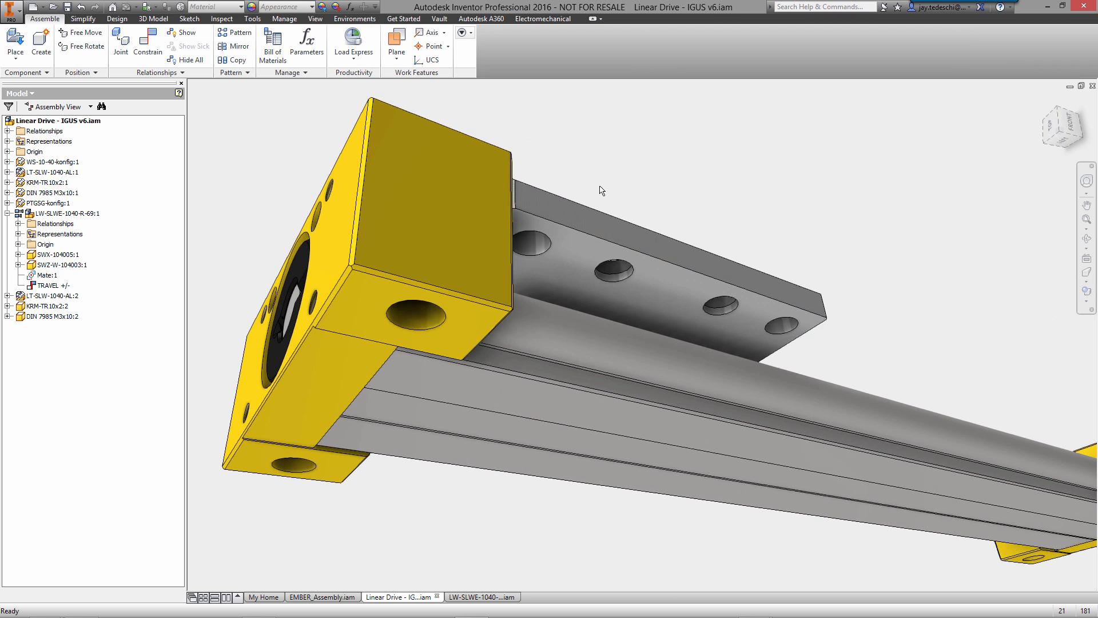
{"action": "mouse_move", "coordinate": [324, 106]}
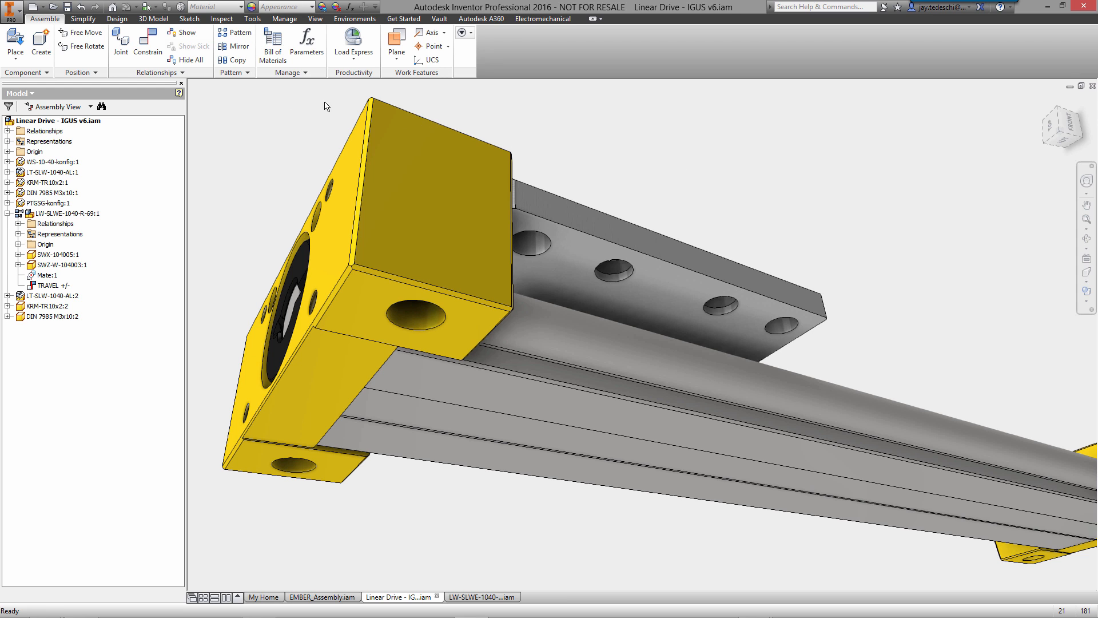
Import the WJUME-01-10.CATProduct carriage and place it in the Linear Drive assembly.
{"action": "left_click", "coordinate": [15, 42]}
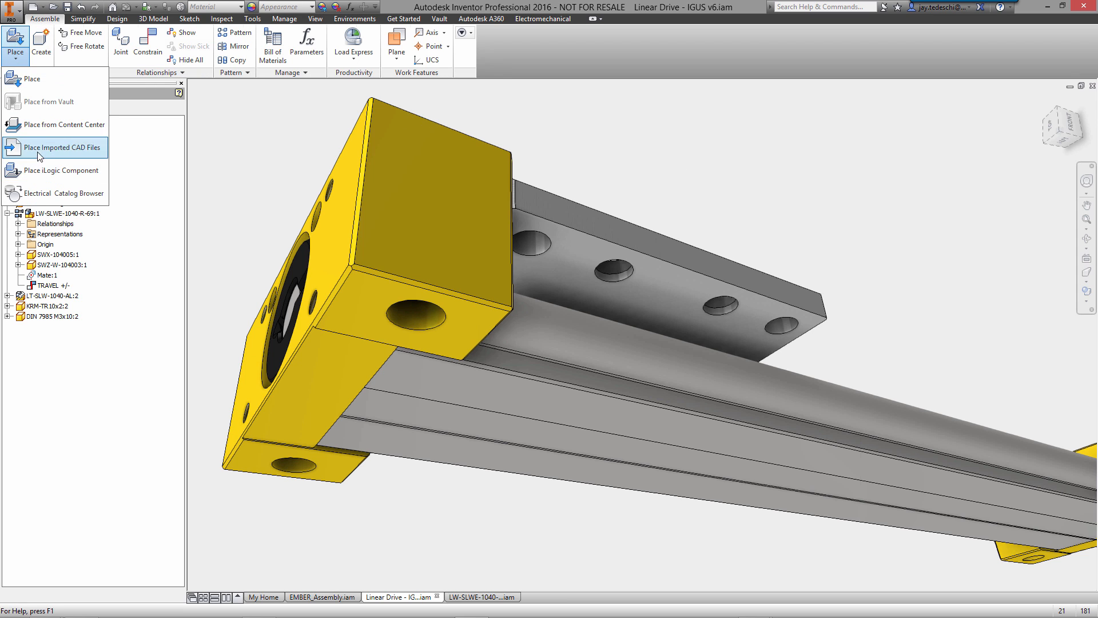
{"action": "left_click", "coordinate": [62, 147]}
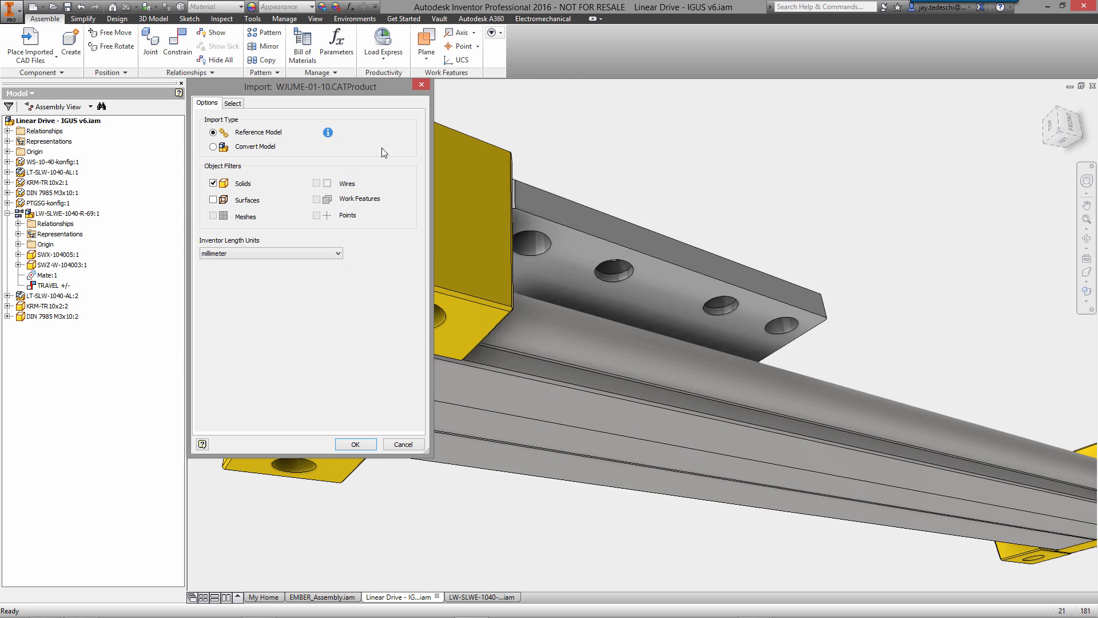
{"action": "left_click", "coordinate": [213, 147]}
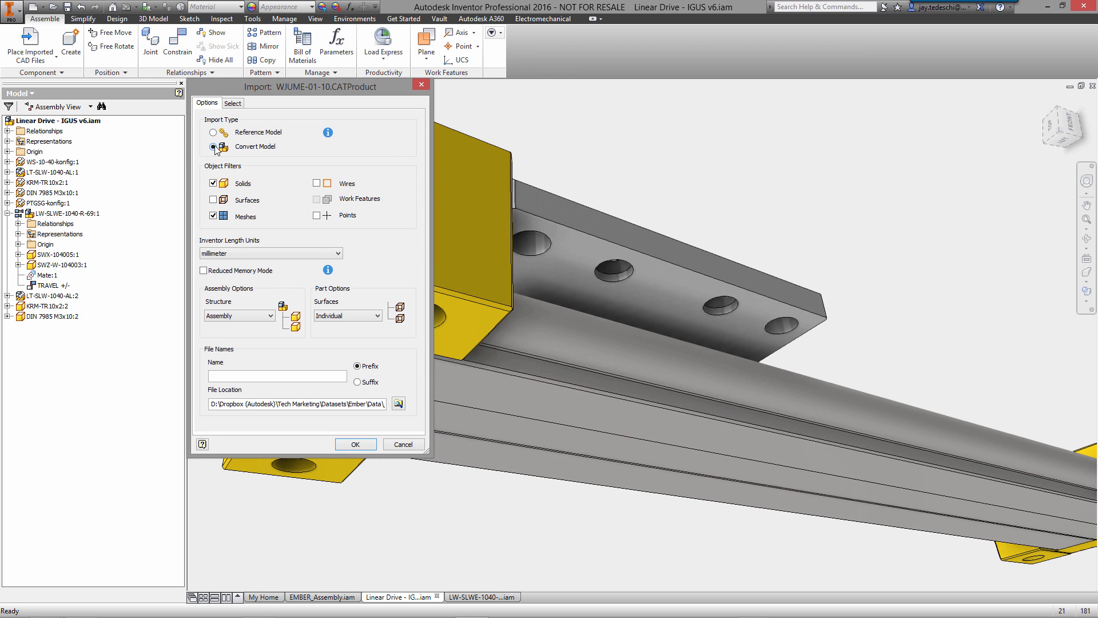
{"action": "left_click", "coordinate": [213, 131]}
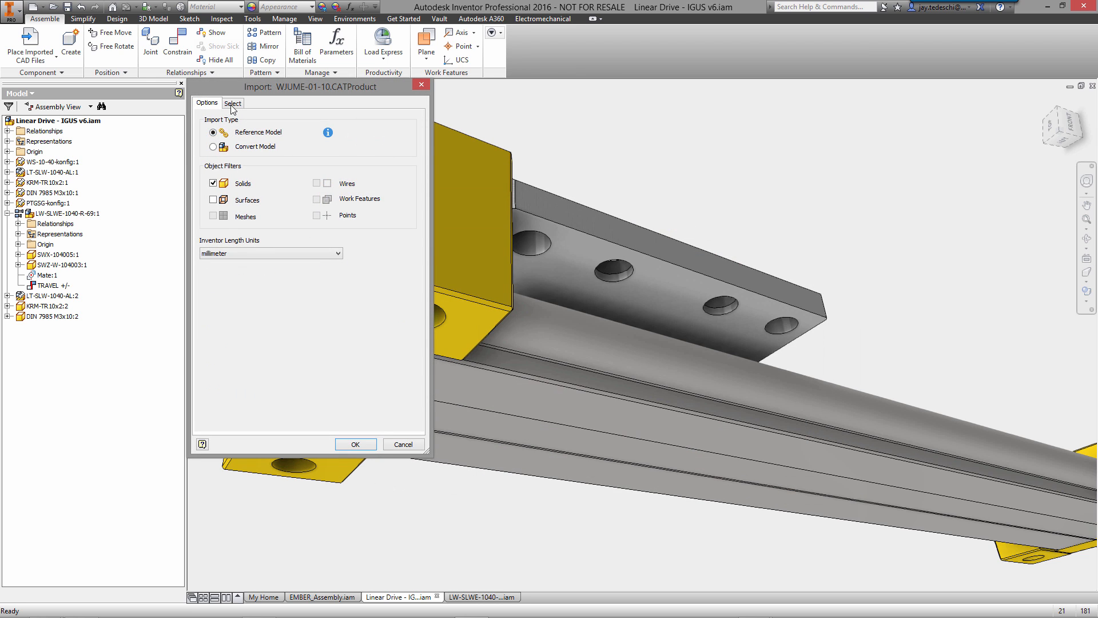
{"action": "left_click", "coordinate": [232, 103]}
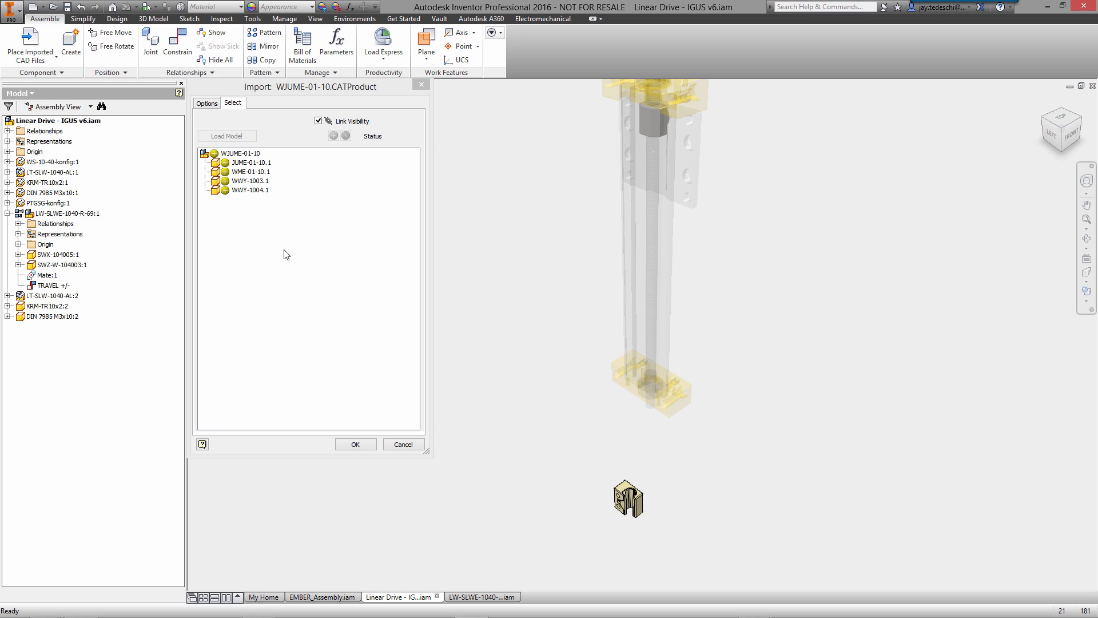
{"action": "left_click", "coordinate": [250, 172]}
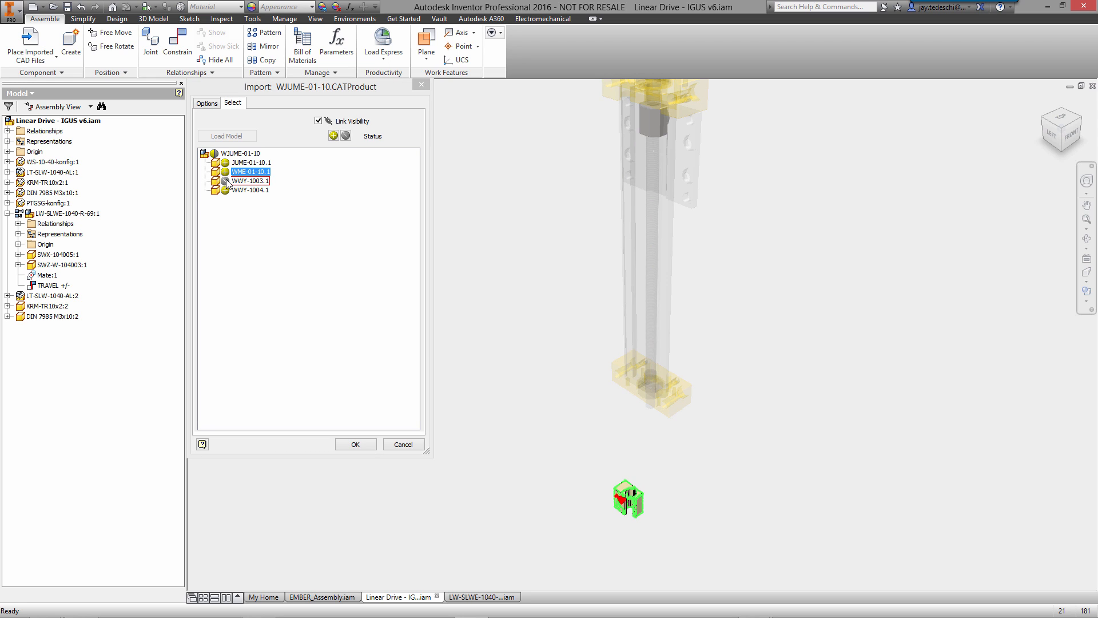
{"action": "left_click", "coordinate": [240, 153]}
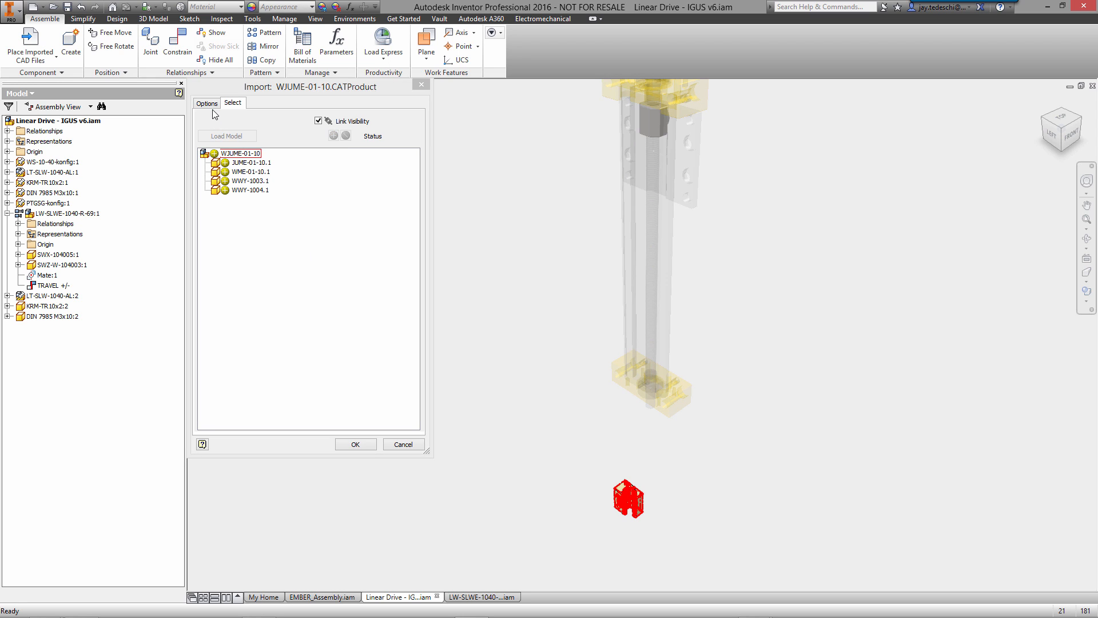
{"action": "left_click", "coordinate": [355, 443]}
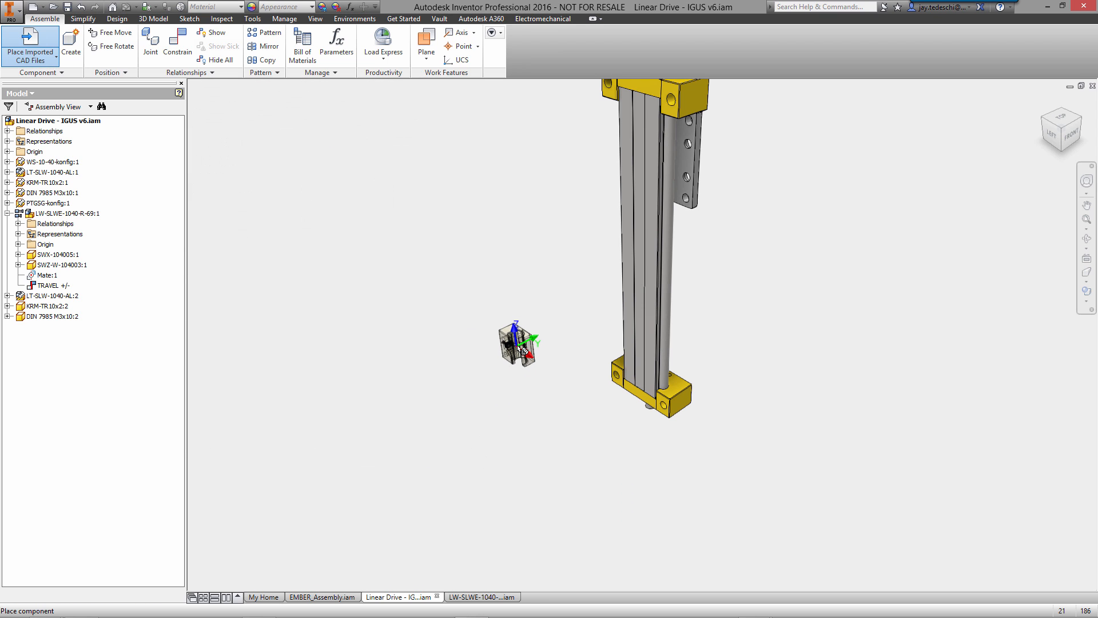
{"action": "right_click", "coordinate": [520, 344]}
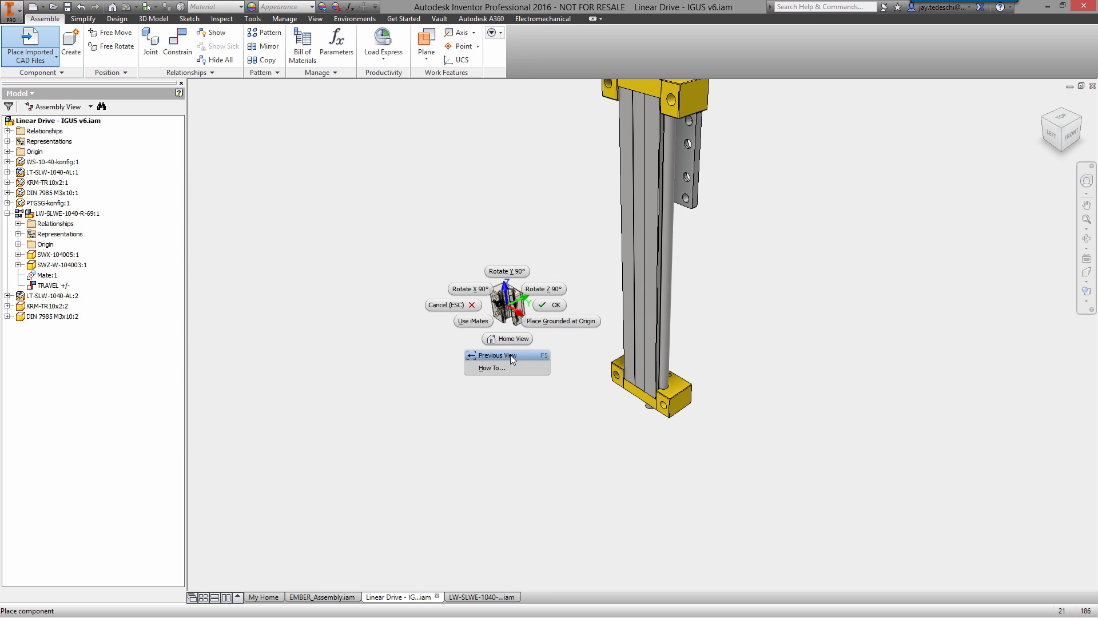
{"action": "left_click", "coordinate": [497, 356]}
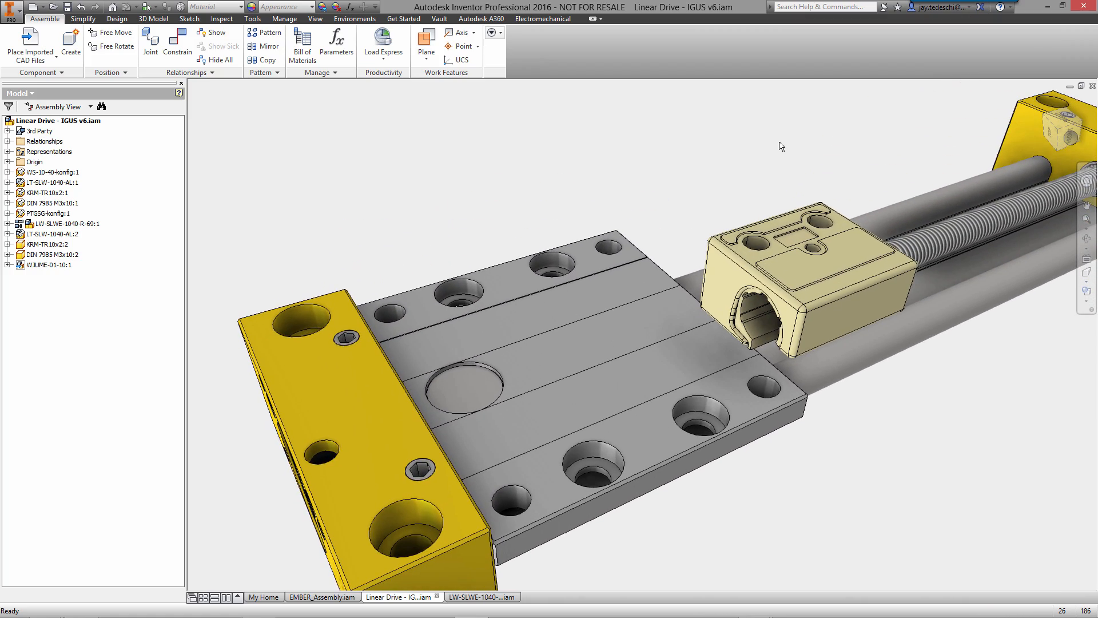
Join the carriage hole to the slider, aligning on the carriage end face.
{"action": "right_click", "coordinate": [780, 149]}
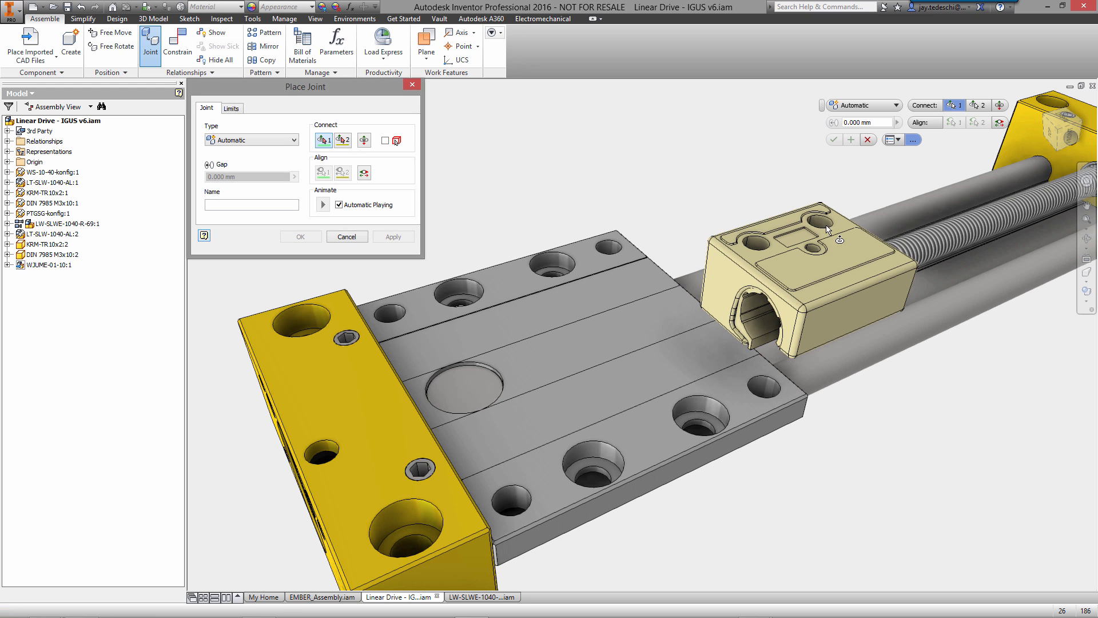
{"action": "left_click", "coordinate": [819, 223]}
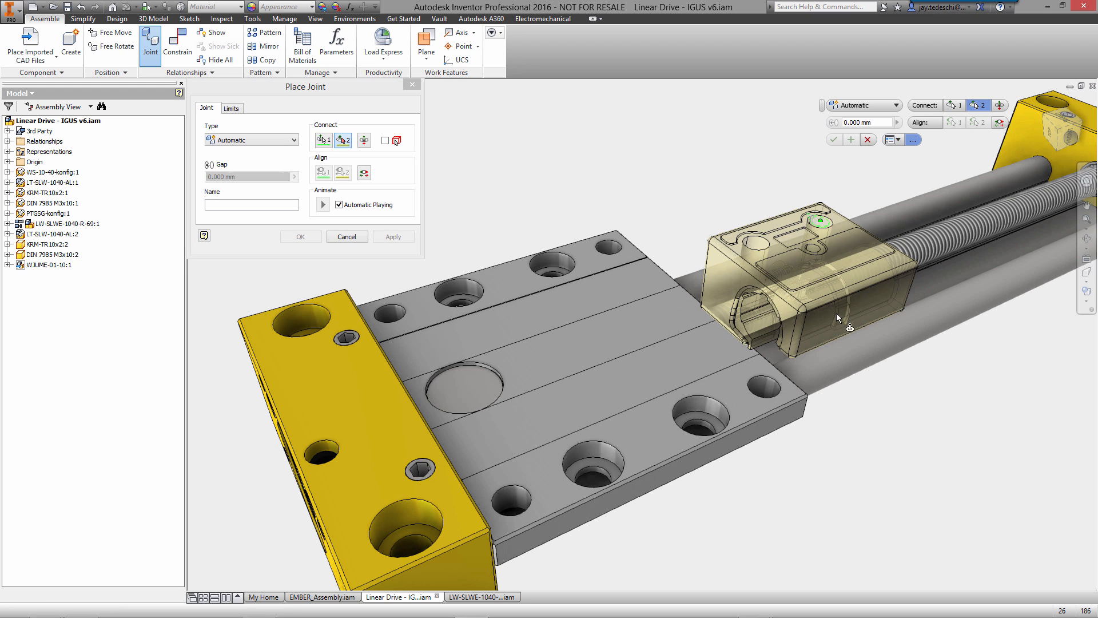
{"action": "left_click", "coordinate": [250, 140]}
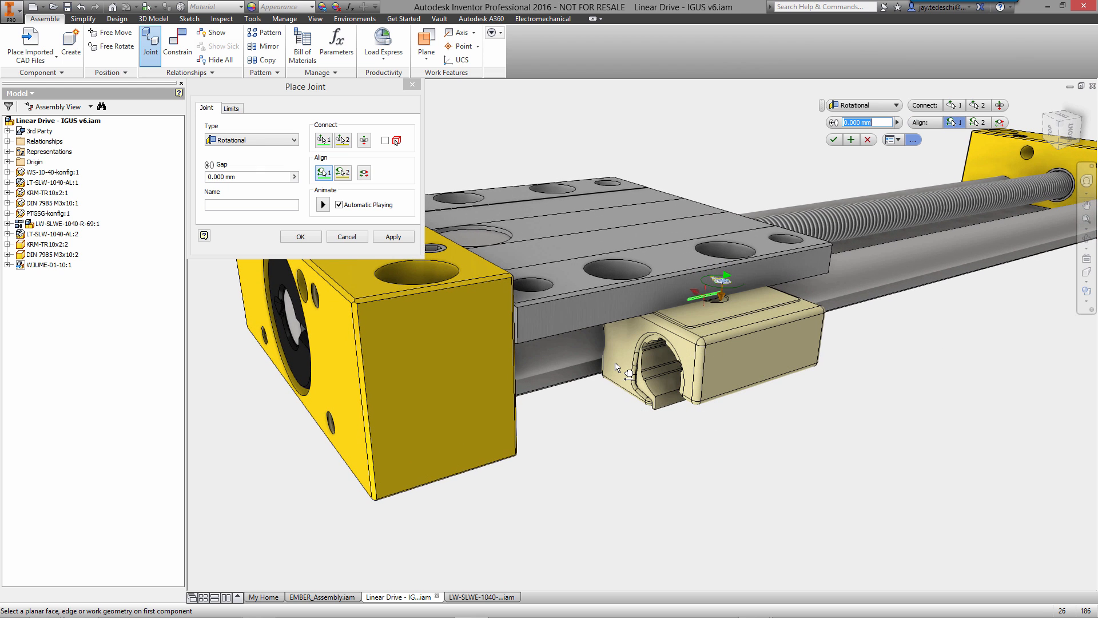
{"action": "left_click", "coordinate": [616, 368]}
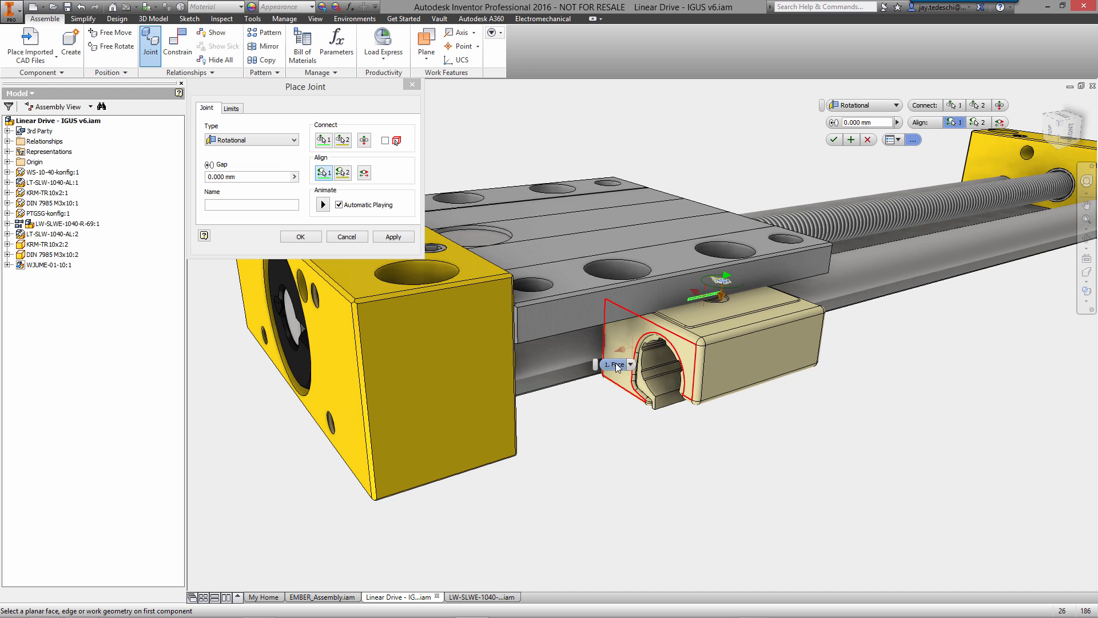
{"action": "left_click", "coordinate": [630, 364]}
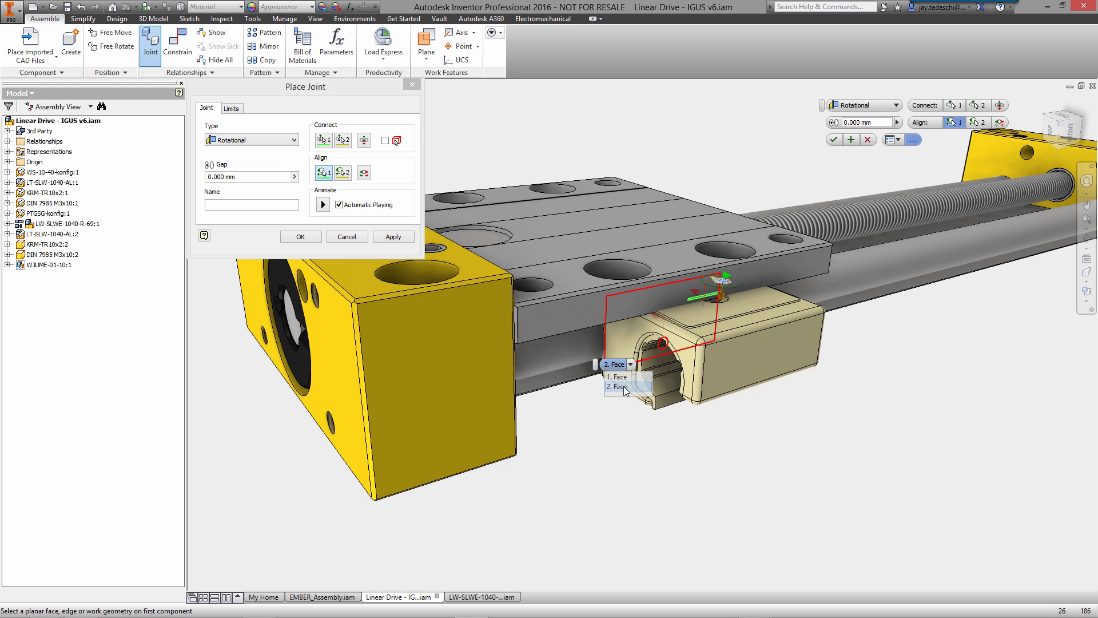
{"action": "left_click", "coordinate": [618, 376]}
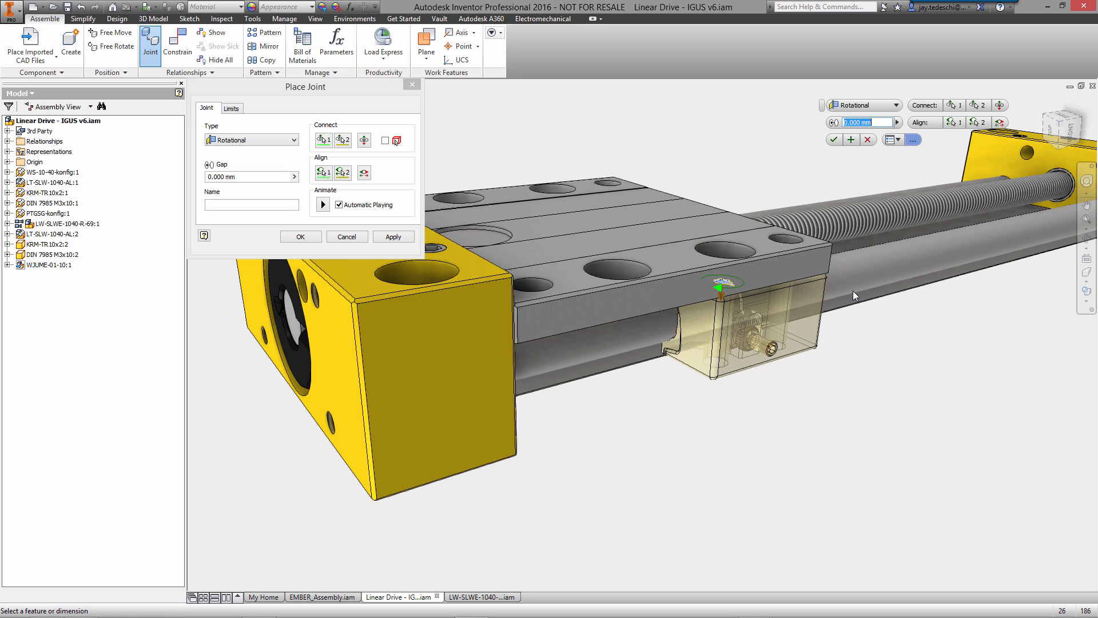
{"action": "left_click", "coordinate": [347, 236]}
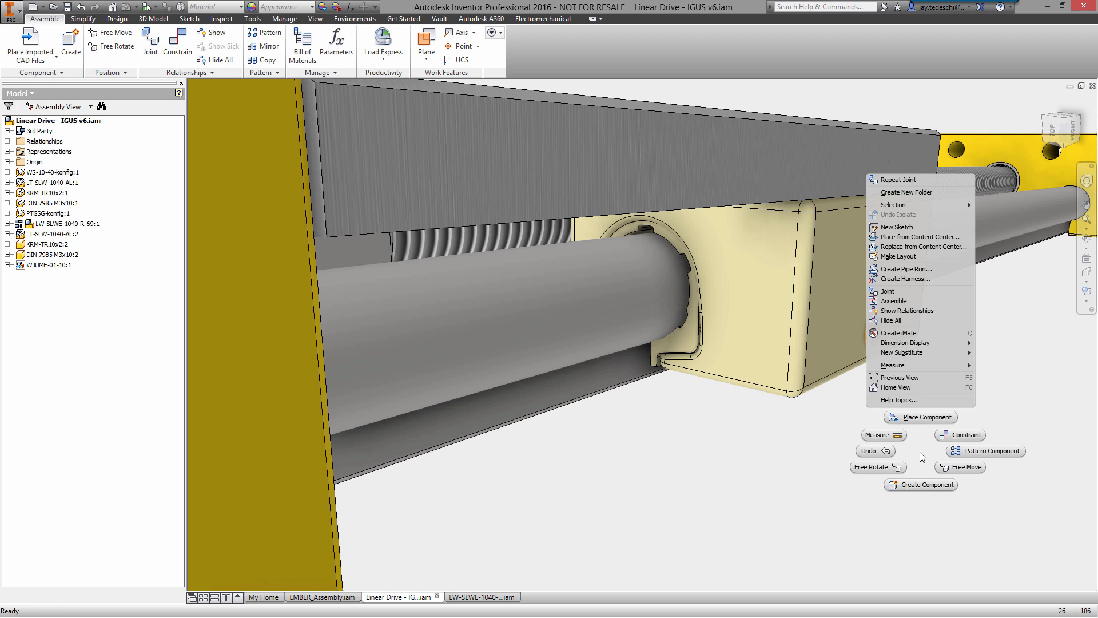
Start a second, rotational joint at the carriage bore.
{"action": "left_click", "coordinate": [887, 291]}
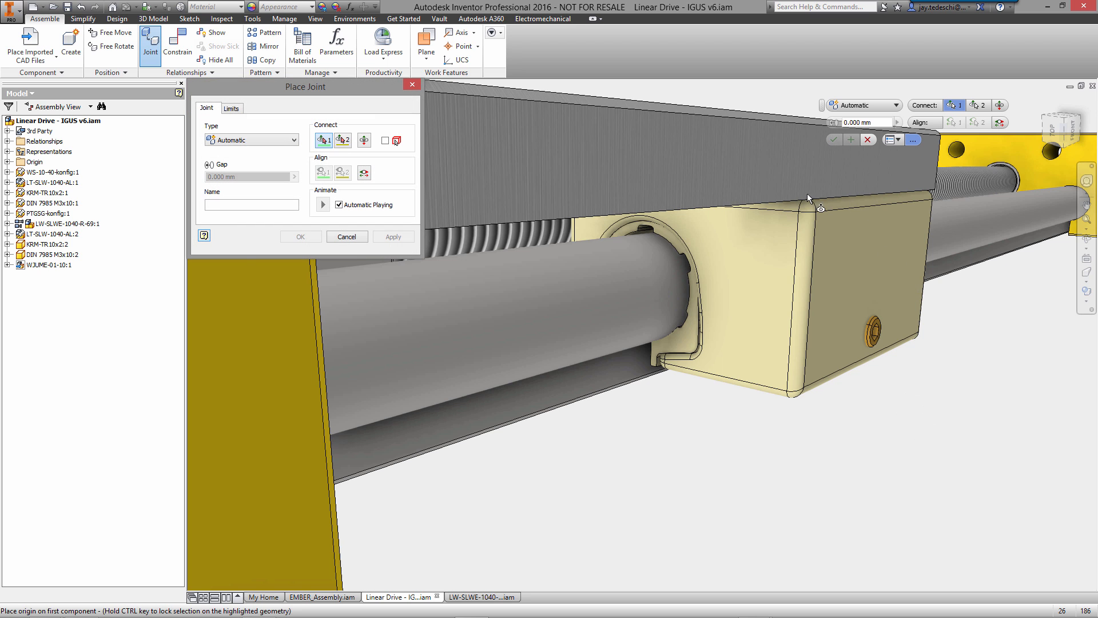
{"action": "mouse_move", "coordinate": [690, 290]}
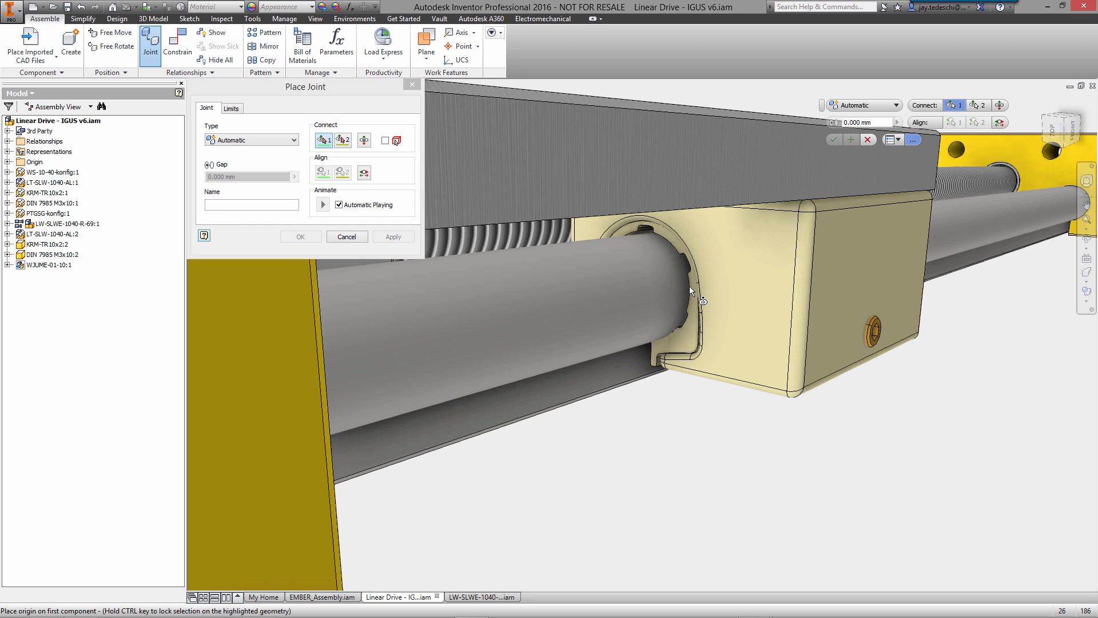
{"action": "left_click", "coordinate": [248, 140]}
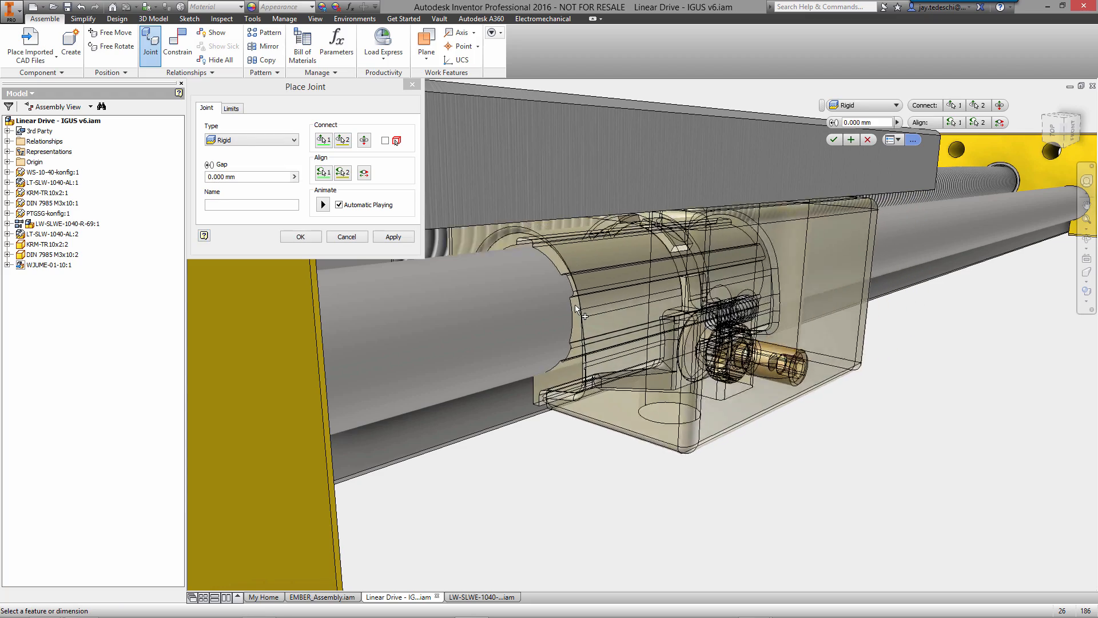
{"action": "left_click", "coordinate": [896, 105]}
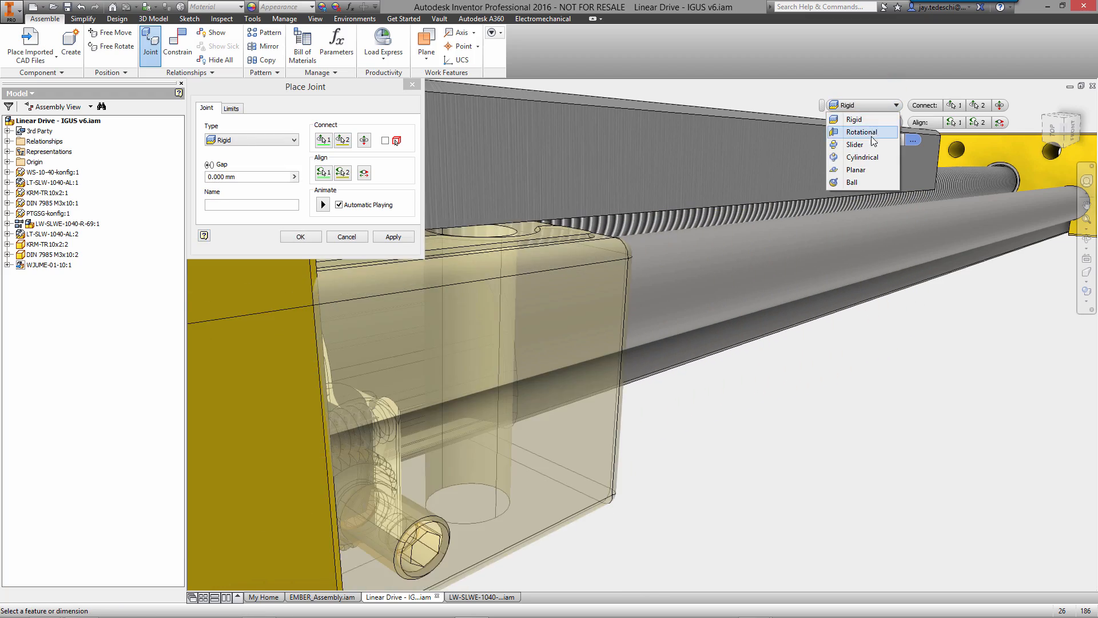
{"action": "left_click", "coordinate": [862, 156]}
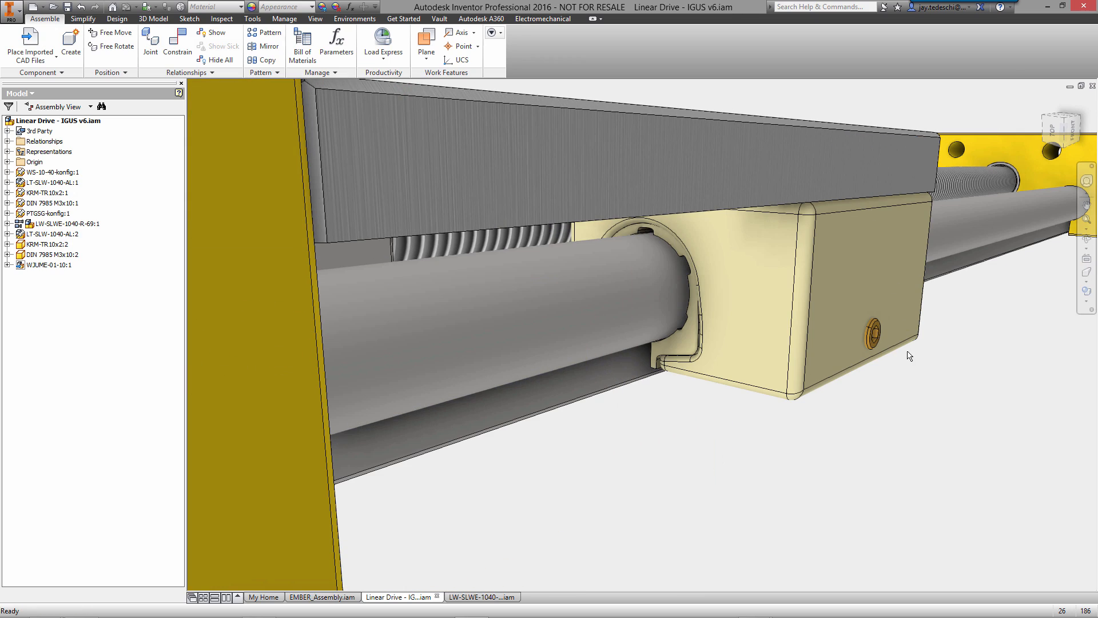
{"action": "mouse_move", "coordinate": [927, 381]}
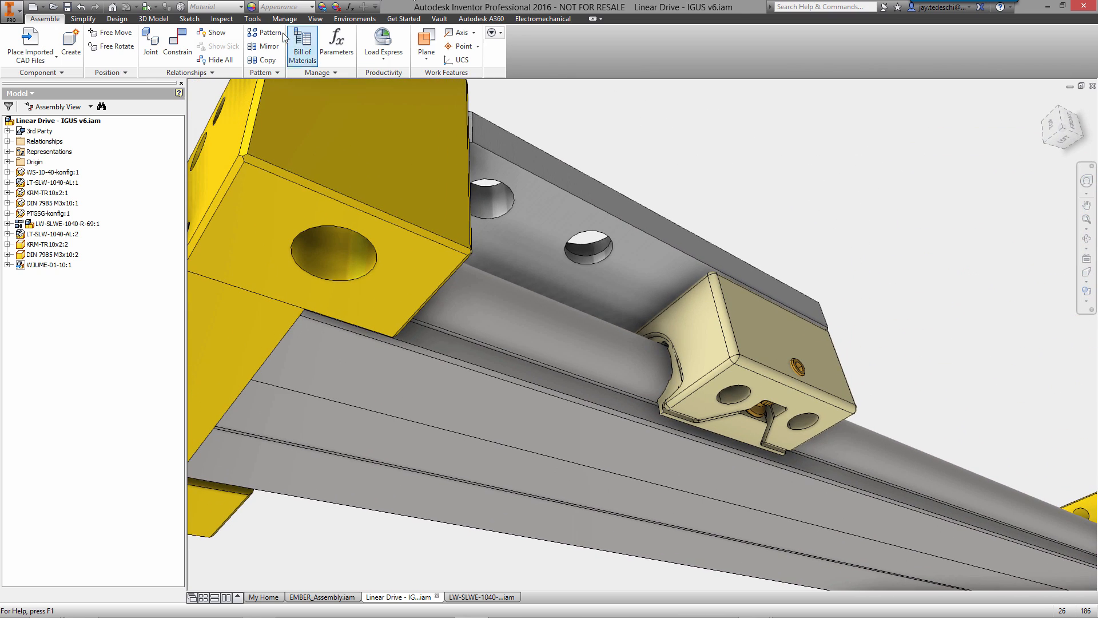
Pattern the WJUME carriage rectangularly: 2 columns, 40 mm spacing.
{"action": "left_click", "coordinate": [268, 32]}
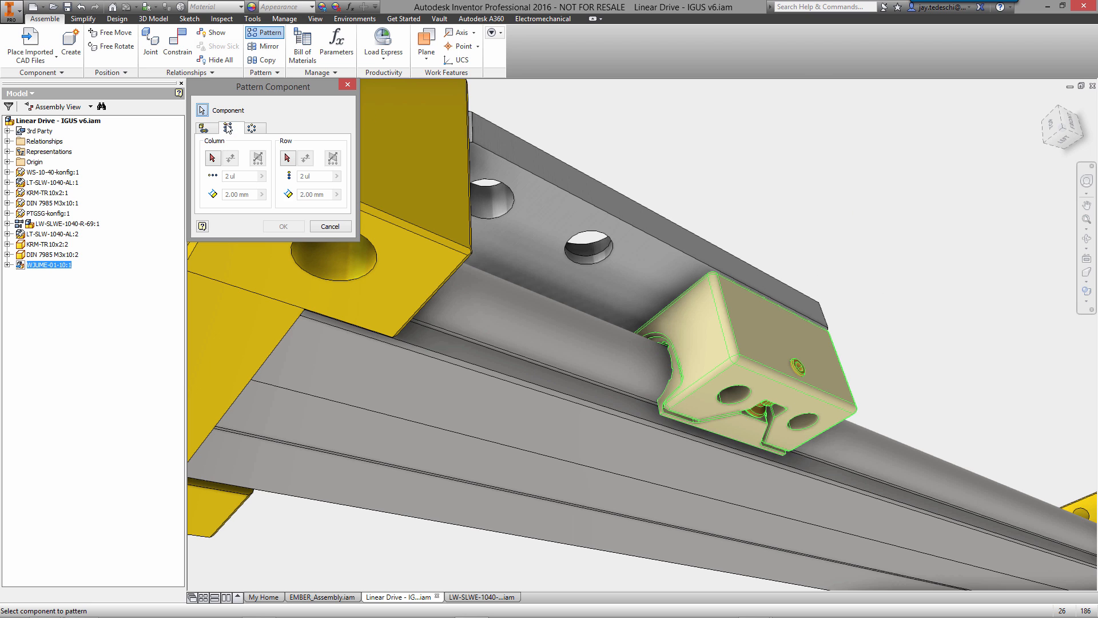
{"action": "left_click", "coordinate": [212, 157]}
{"action": "type", "text": "40"}
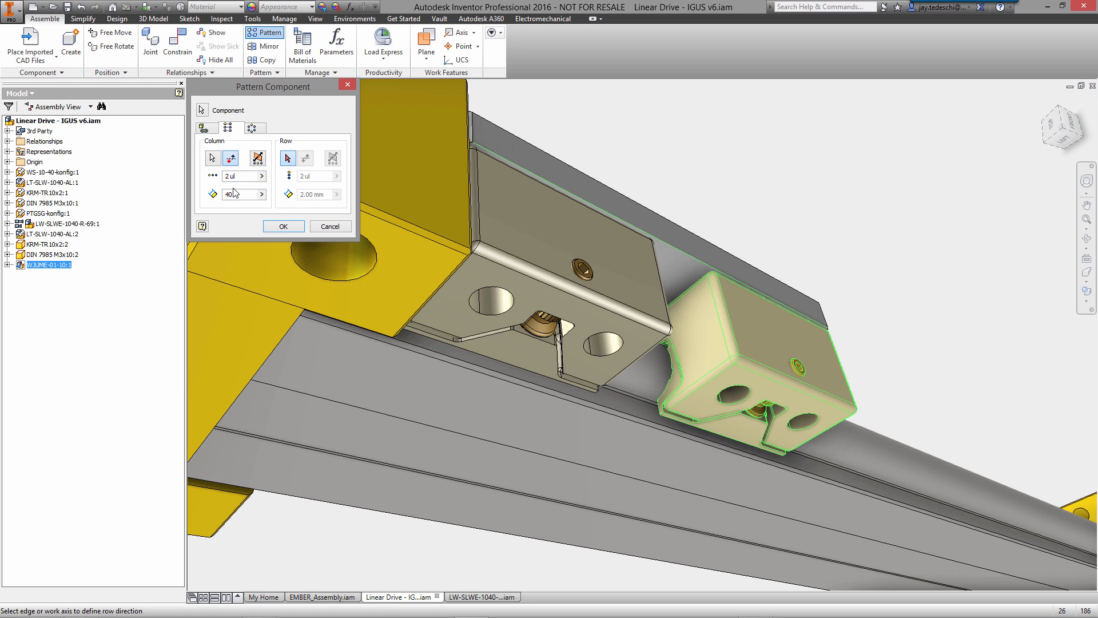
{"action": "left_click", "coordinate": [284, 225]}
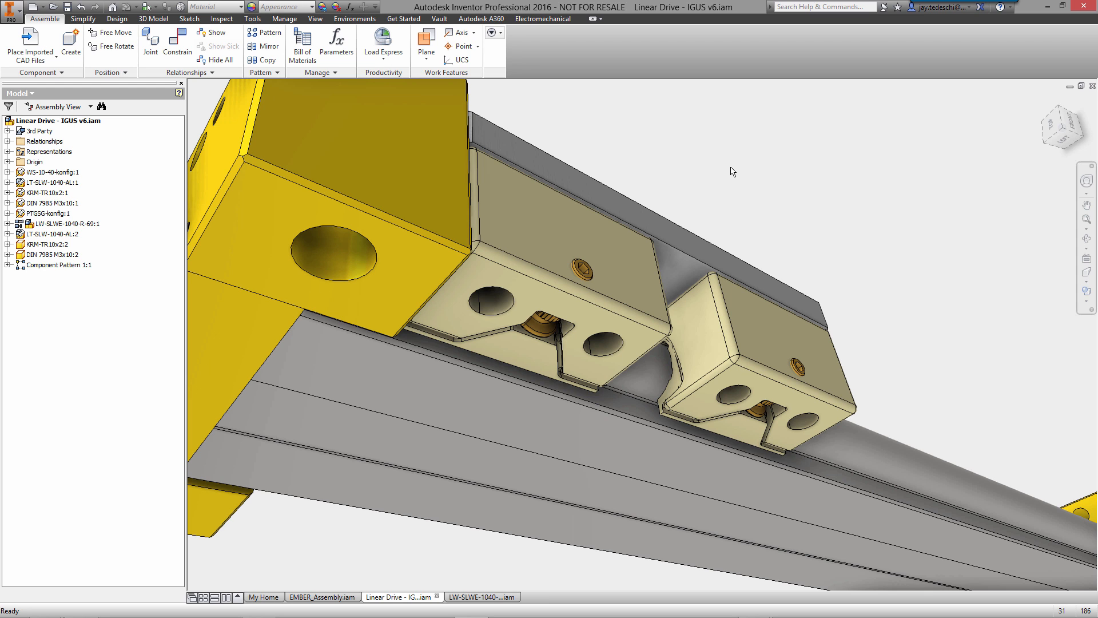
Pattern Component Pattern 1 circularly about the slider's Z axis, 2 copies at 180°.
{"action": "left_click", "coordinate": [268, 32]}
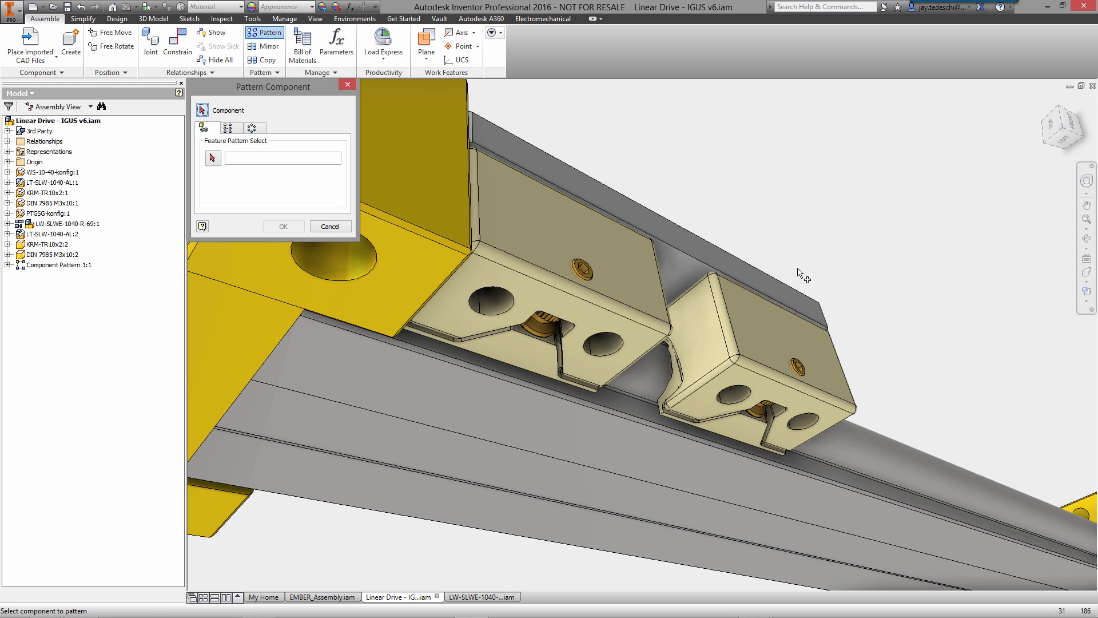
{"action": "left_click", "coordinate": [58, 265]}
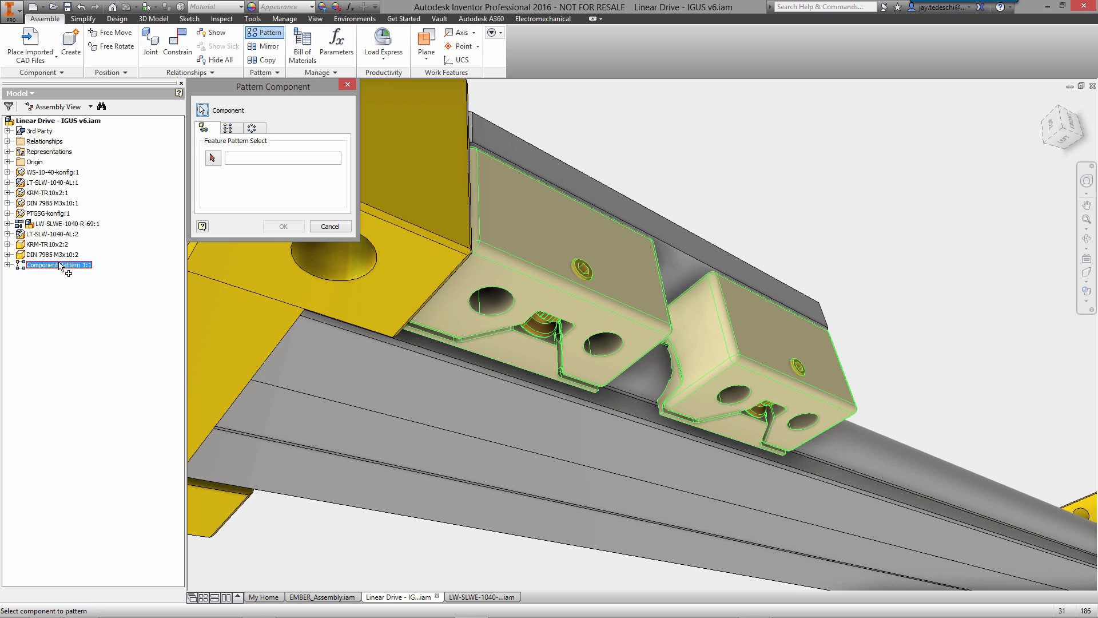
{"action": "left_click", "coordinate": [255, 128]}
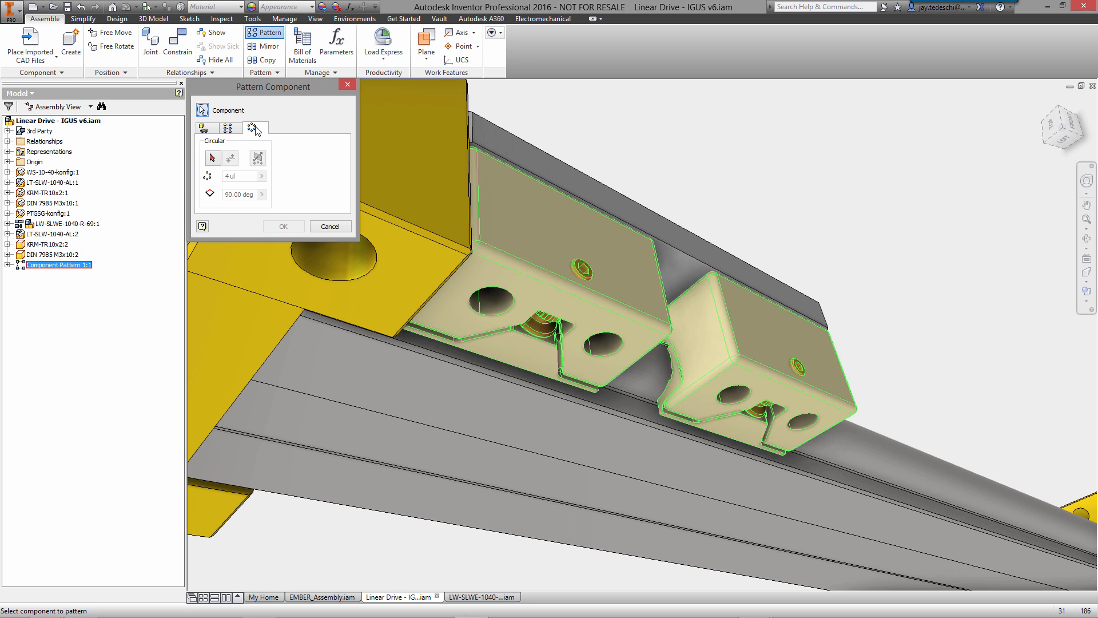
{"action": "left_click", "coordinate": [7, 223]}
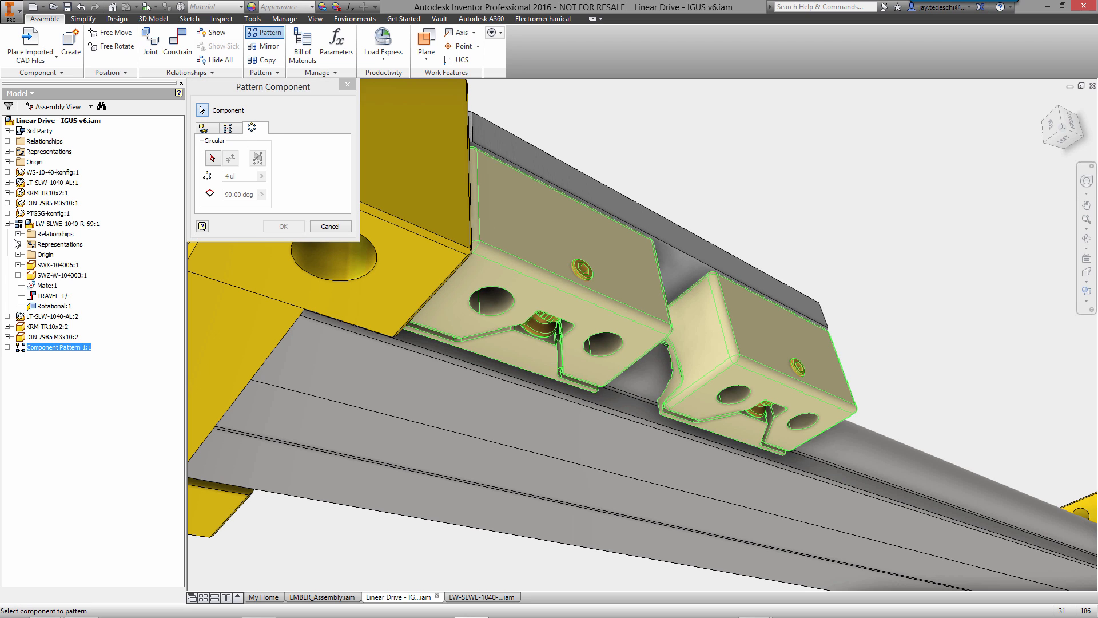
{"action": "left_click", "coordinate": [31, 265]}
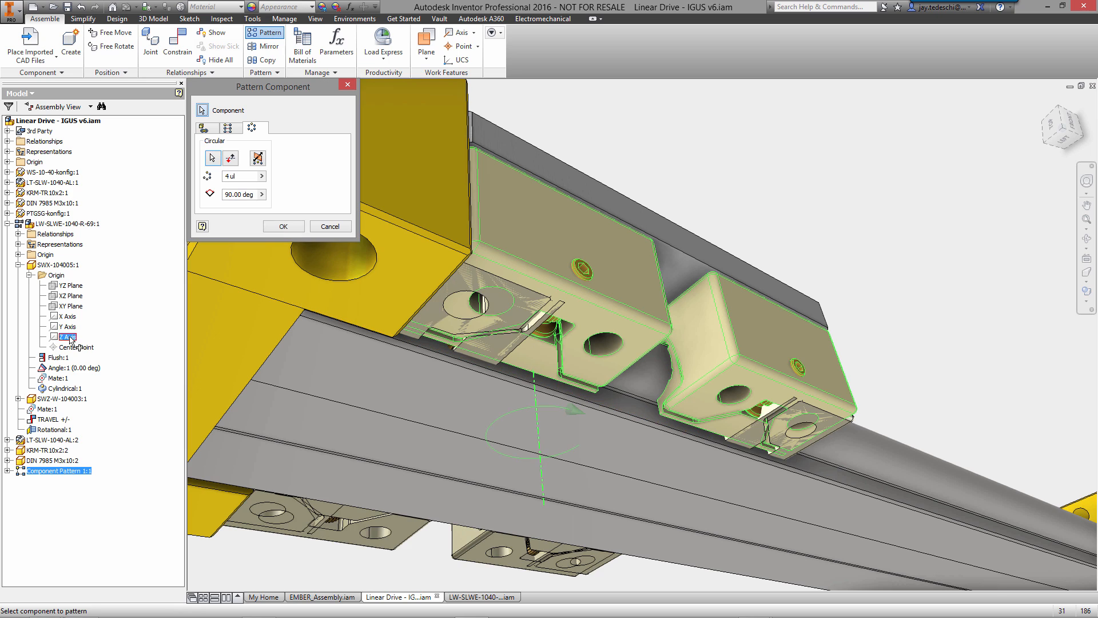
{"action": "triple_click", "coordinate": [238, 176]}
{"action": "type", "text": "2"}
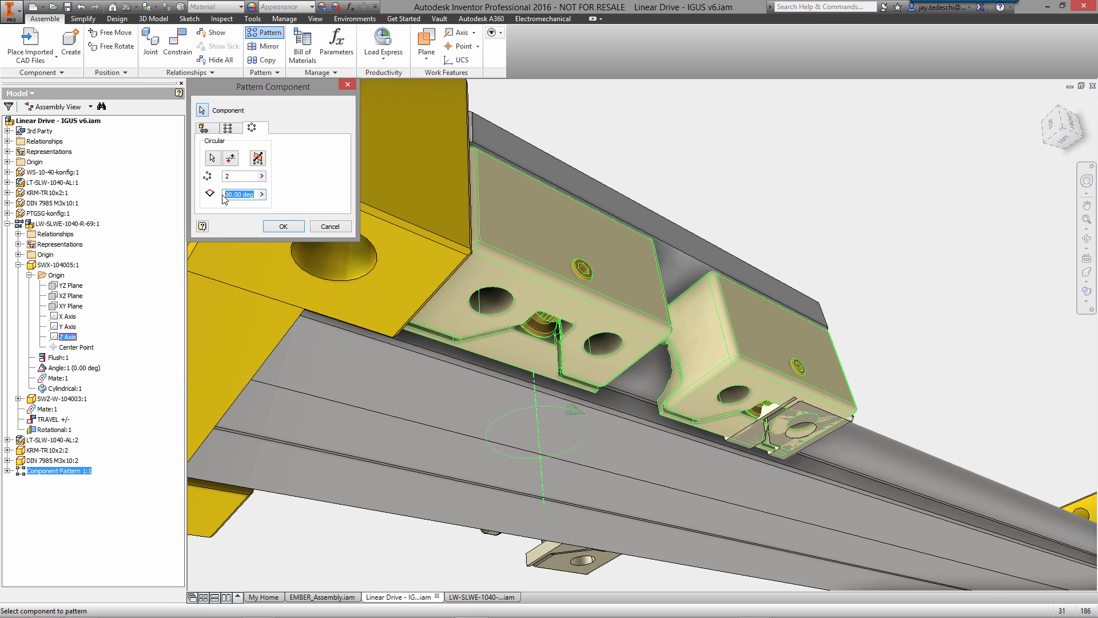
{"action": "type", "text": "180"}
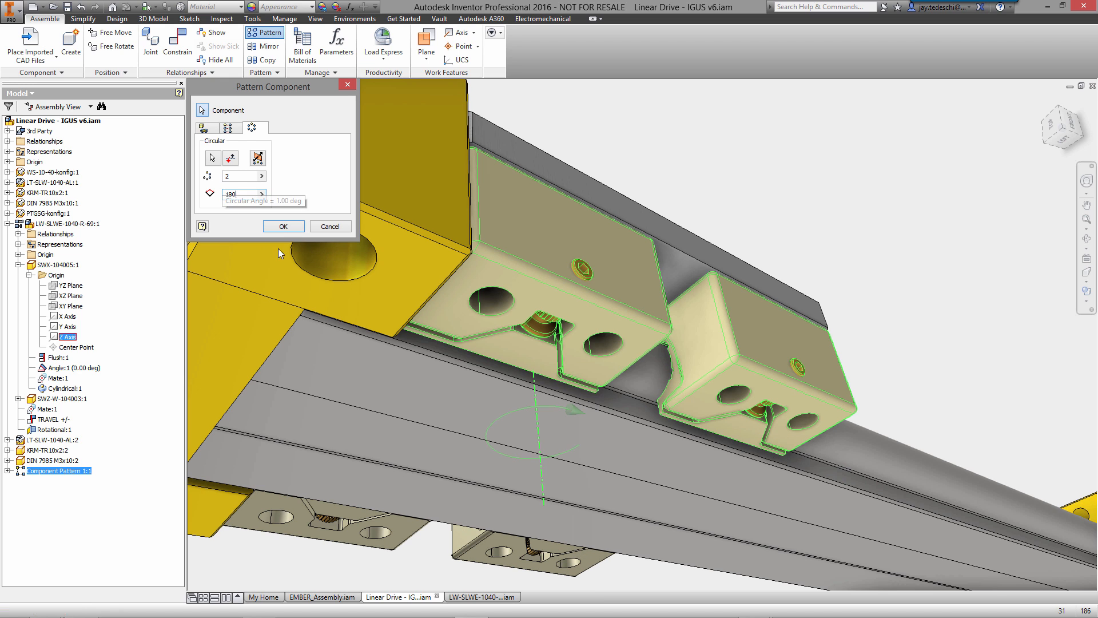
{"action": "left_click", "coordinate": [283, 225]}
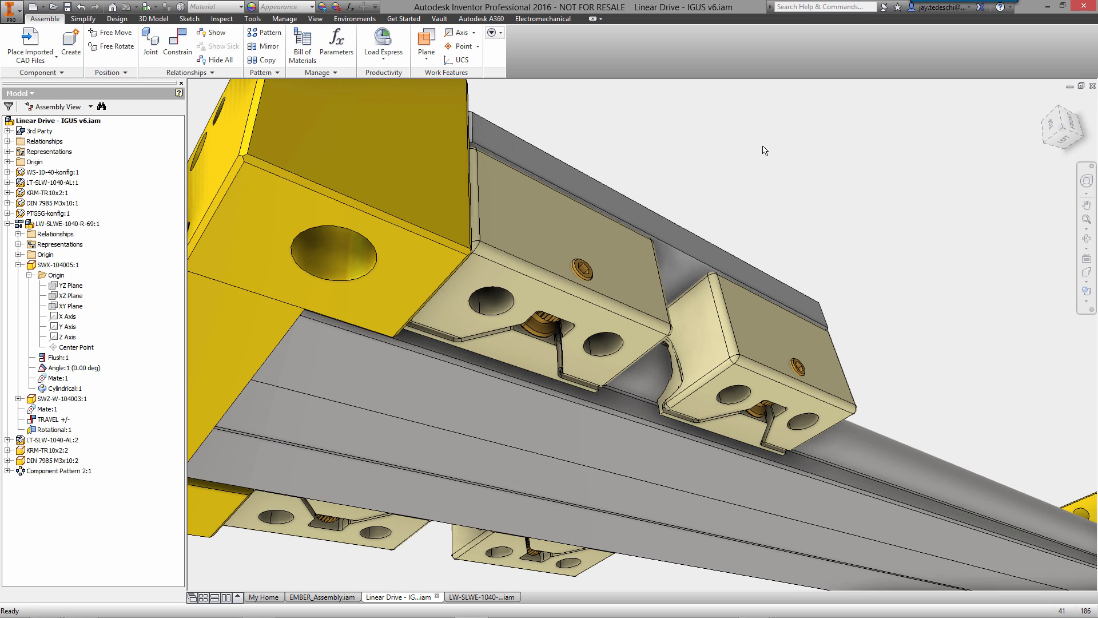
Run Analyze Interference on the drive component sets and dismiss the no-interference message.
{"action": "left_click", "coordinate": [221, 19]}
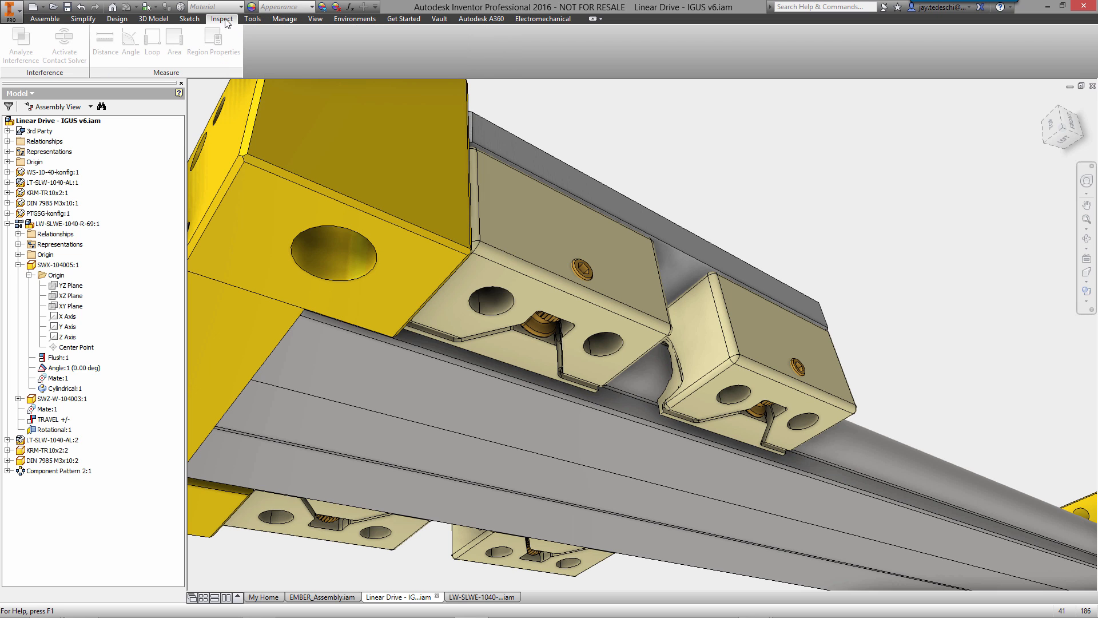
{"action": "mouse_move", "coordinate": [711, 140]}
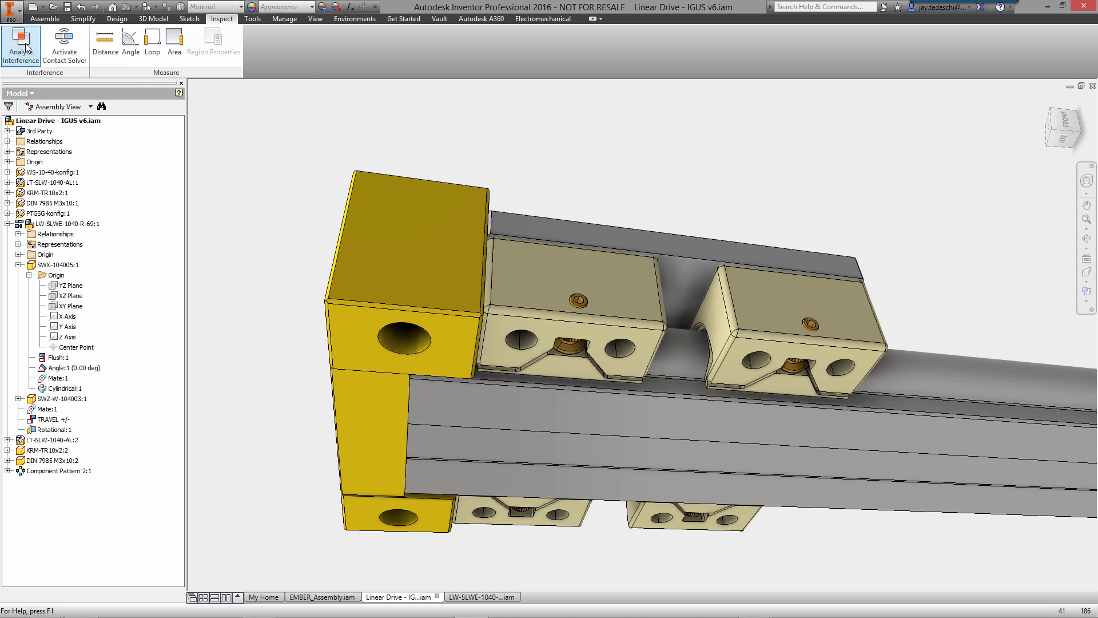
{"action": "left_click", "coordinate": [20, 46]}
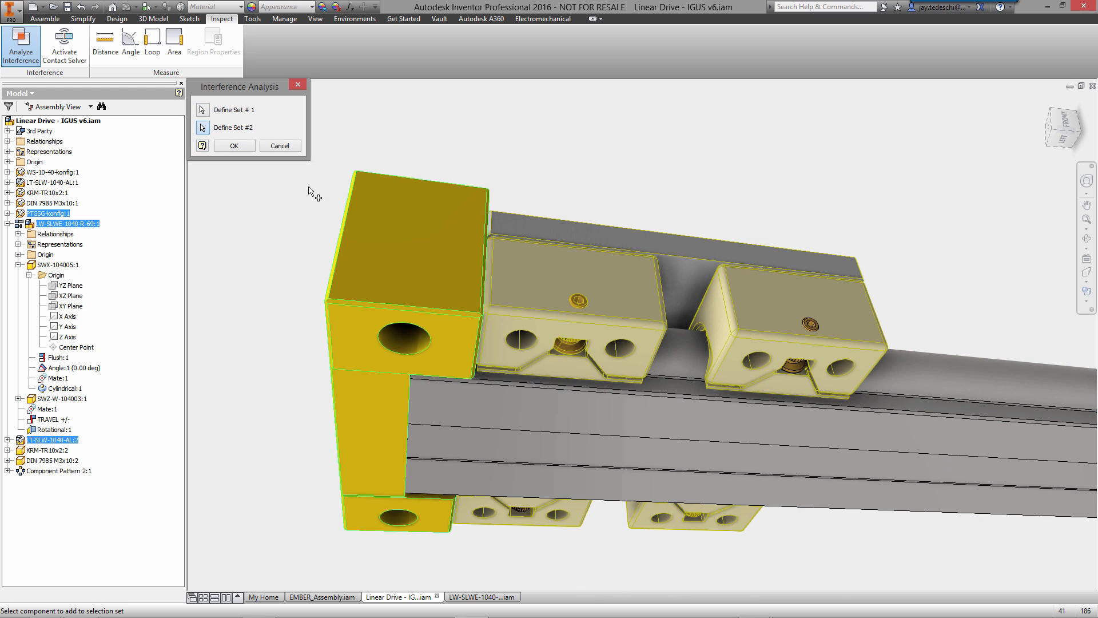
{"action": "left_click", "coordinate": [234, 145]}
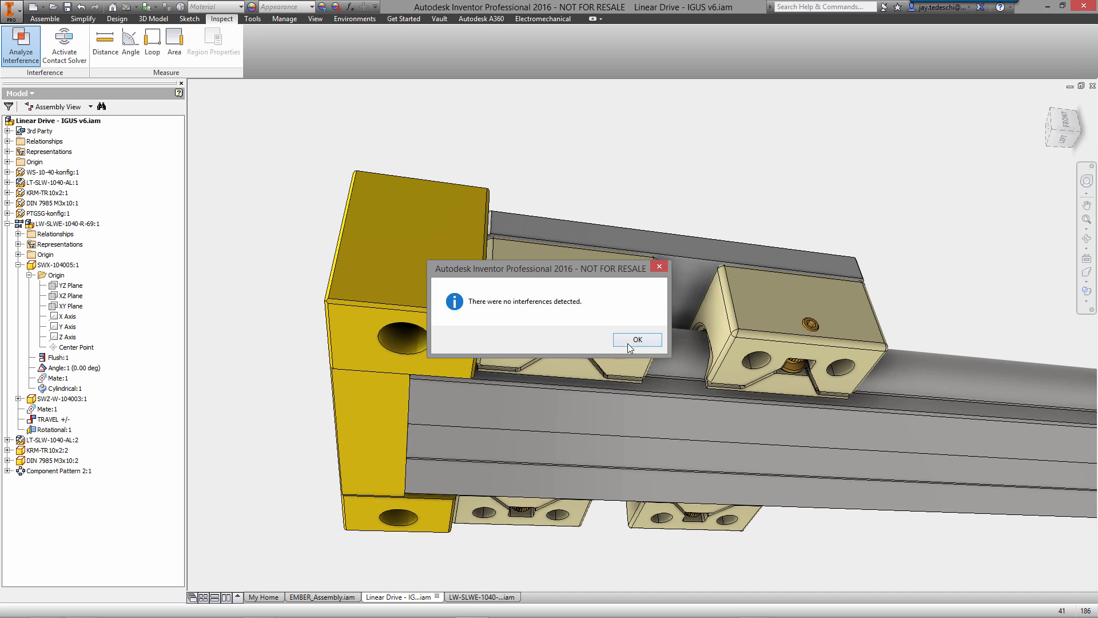
{"action": "left_click", "coordinate": [636, 339]}
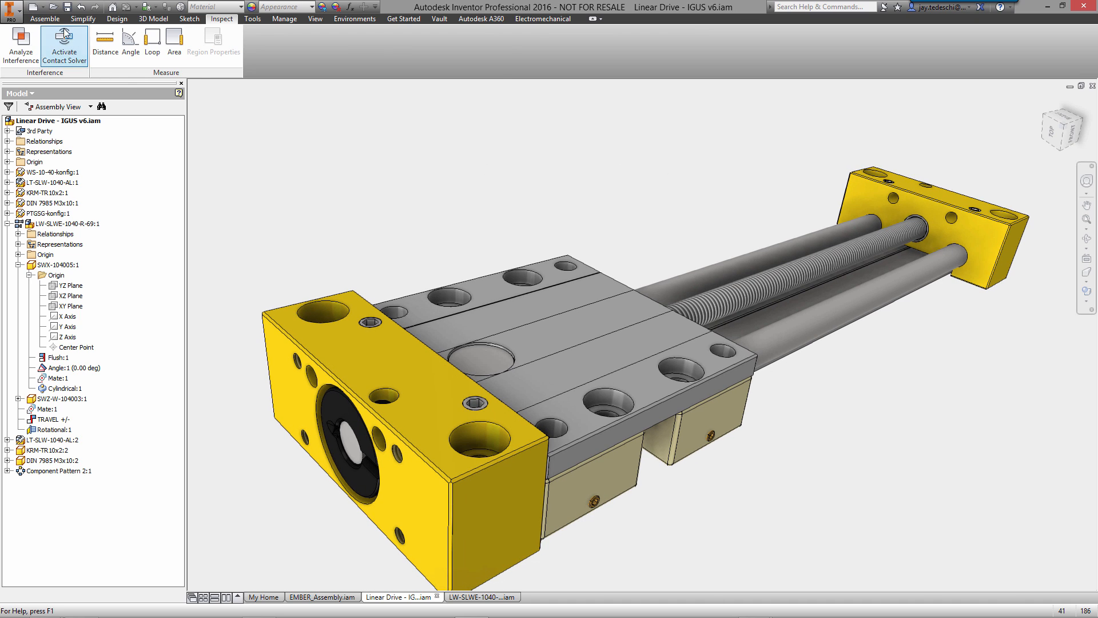
In Content Center, browse to Fasteners > Bolts > Socket Head filtered to DIN.
{"action": "left_click", "coordinate": [30, 41]}
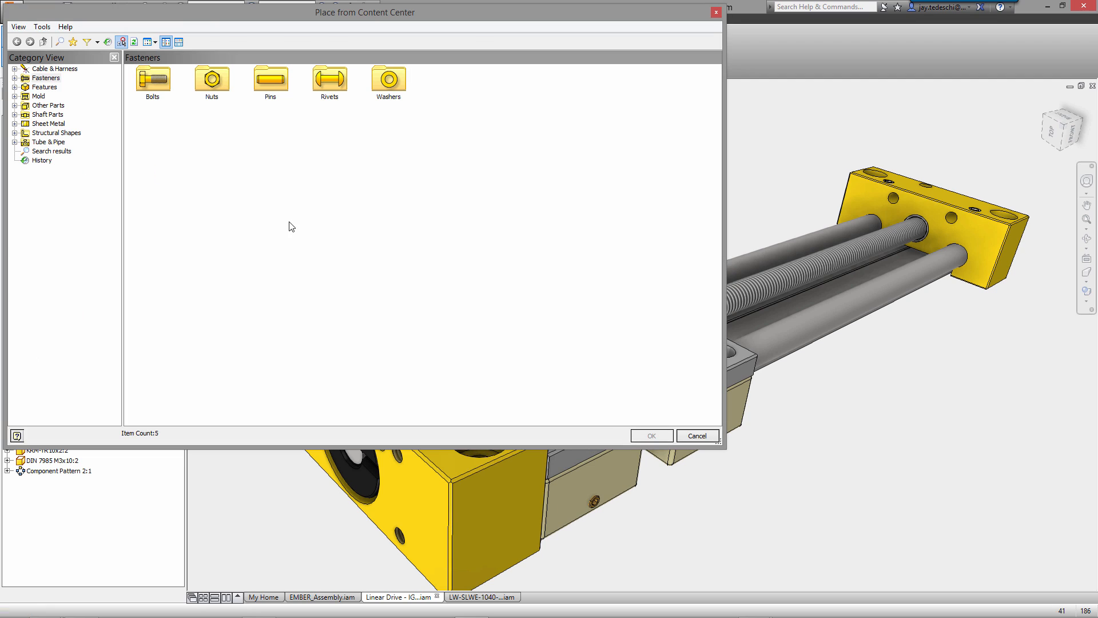
{"action": "left_click", "coordinate": [16, 77]}
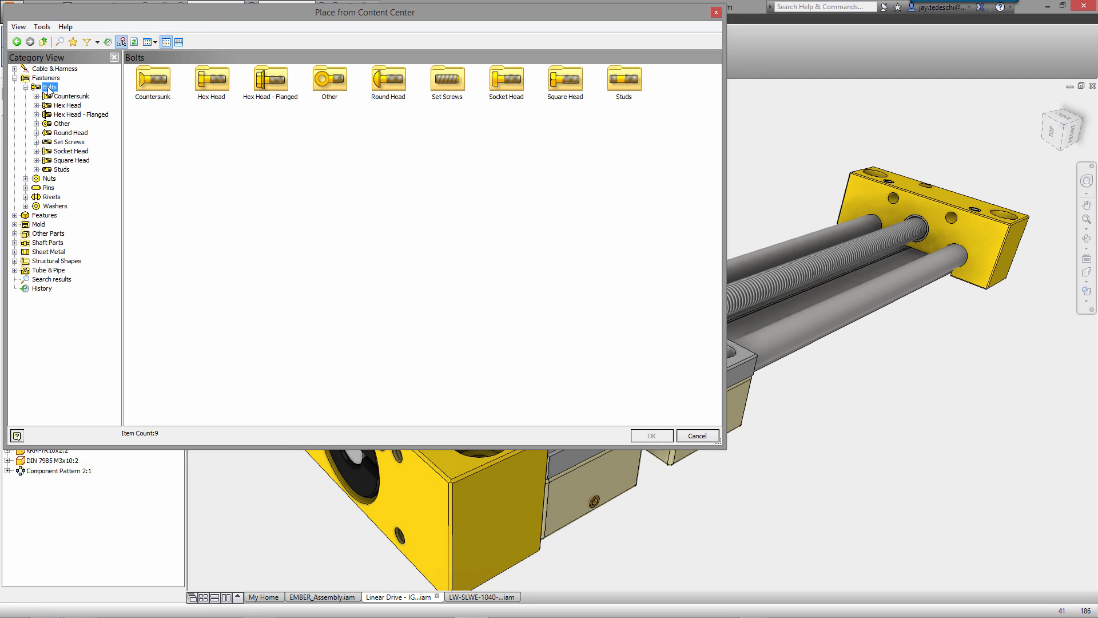
{"action": "left_click", "coordinate": [69, 151]}
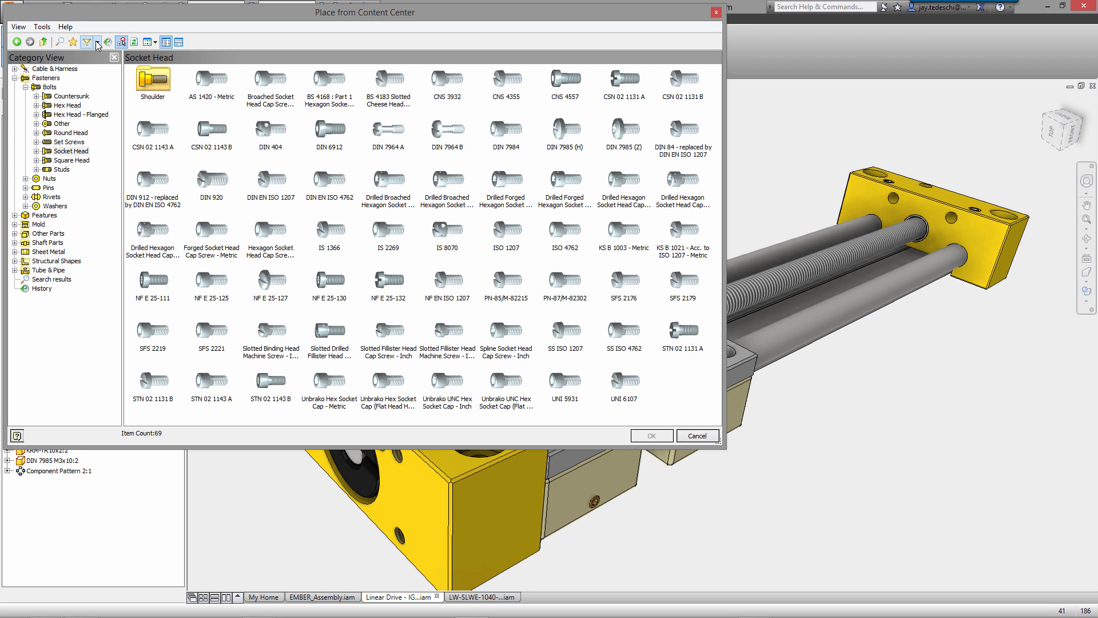
{"action": "left_click", "coordinate": [85, 41]}
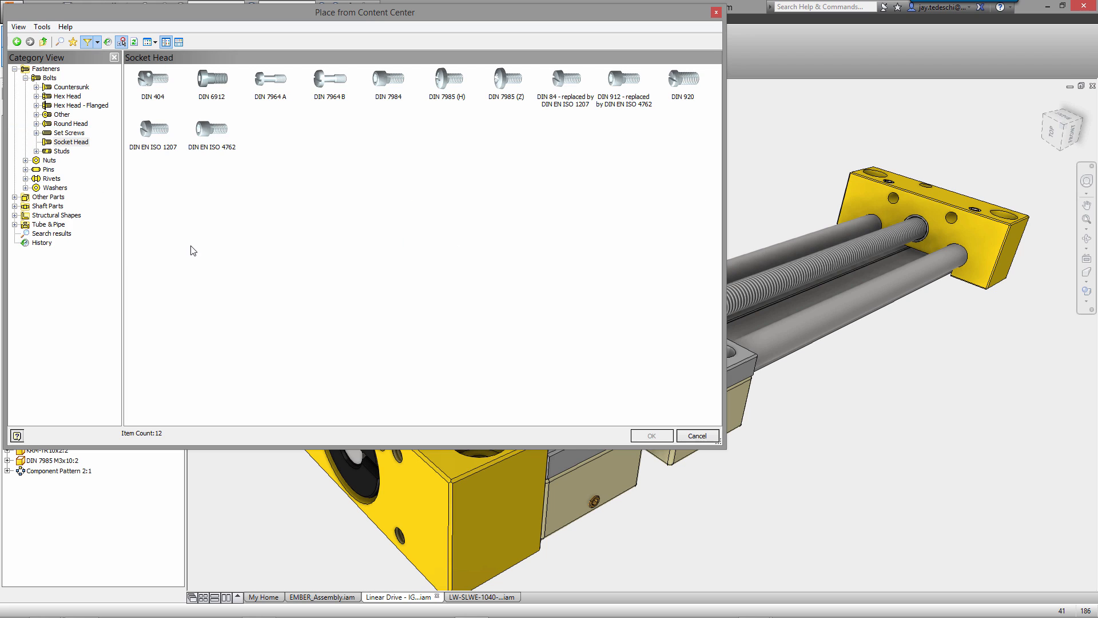
{"action": "left_click", "coordinate": [696, 435]}
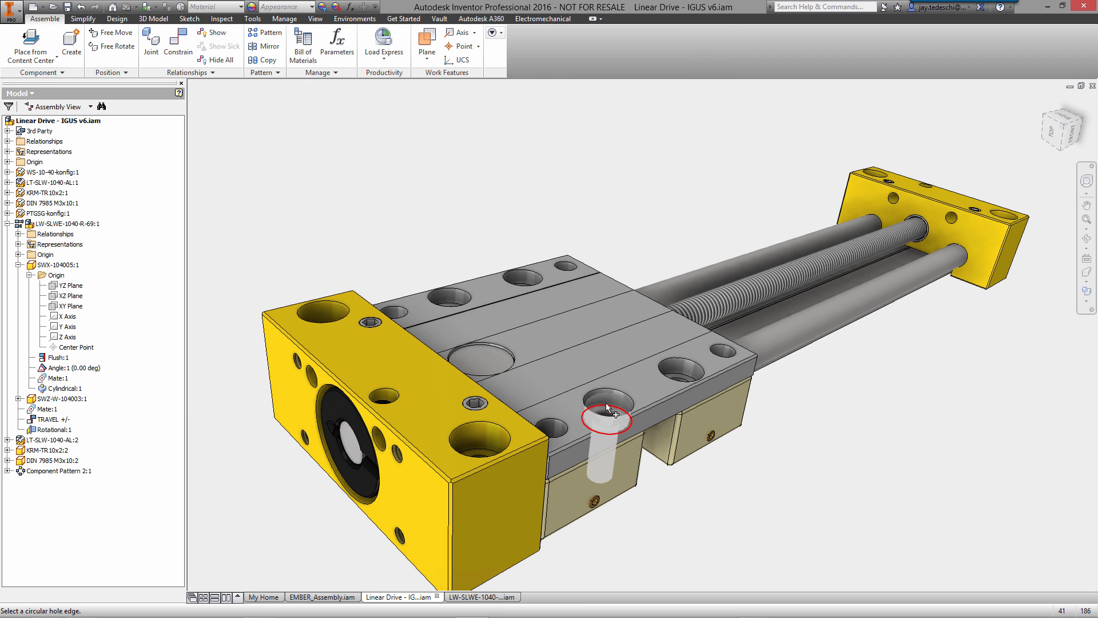
{"action": "mouse_move", "coordinate": [611, 417]}
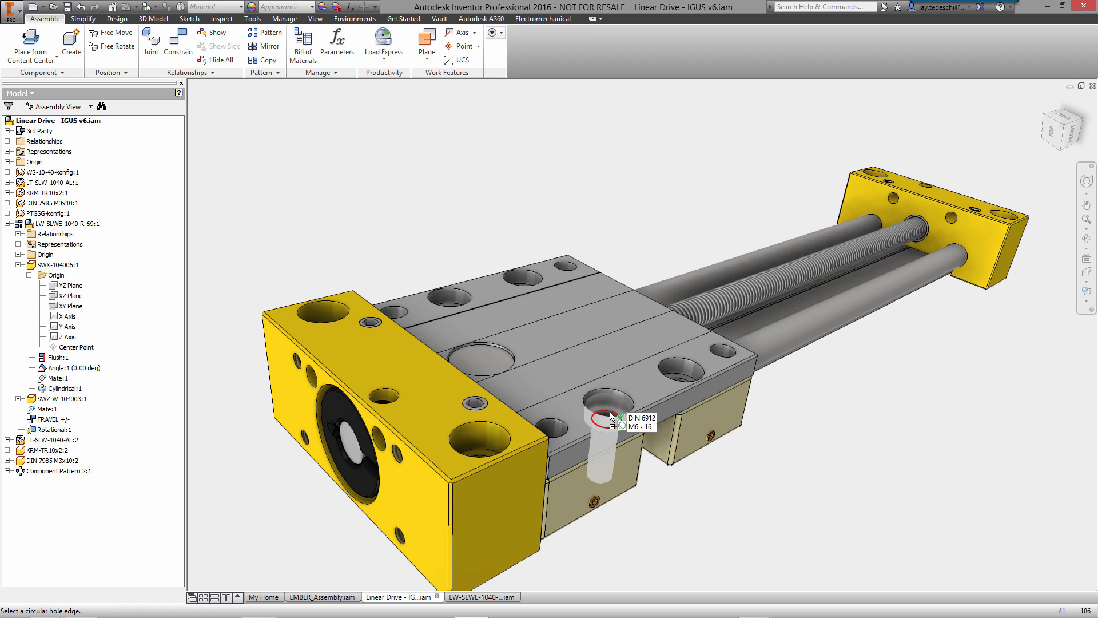
AutoDrop DIN 6912 M6 x 16 bolts into all four matching carriage plate holes.
{"action": "left_click", "coordinate": [602, 417]}
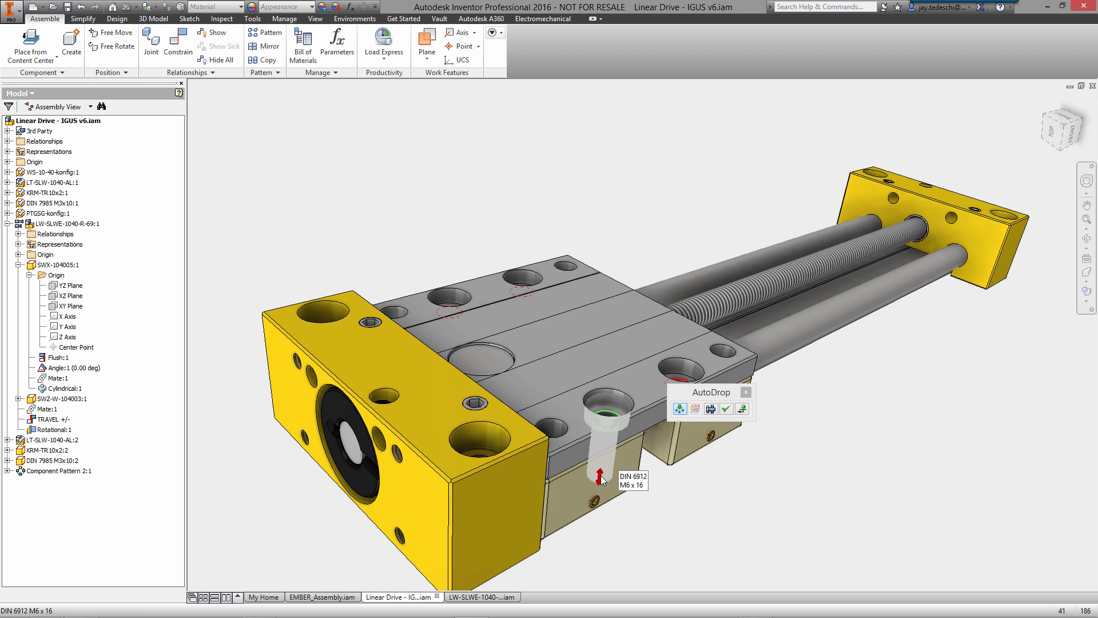
{"action": "mouse_move", "coordinate": [727, 409]}
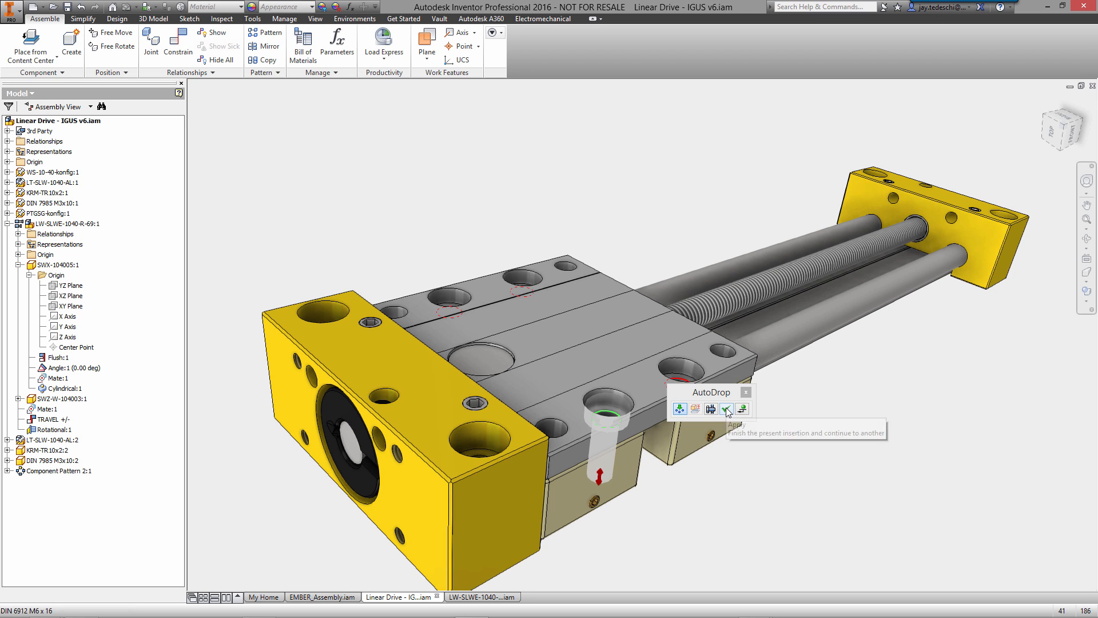
{"action": "left_click", "coordinate": [727, 409]}
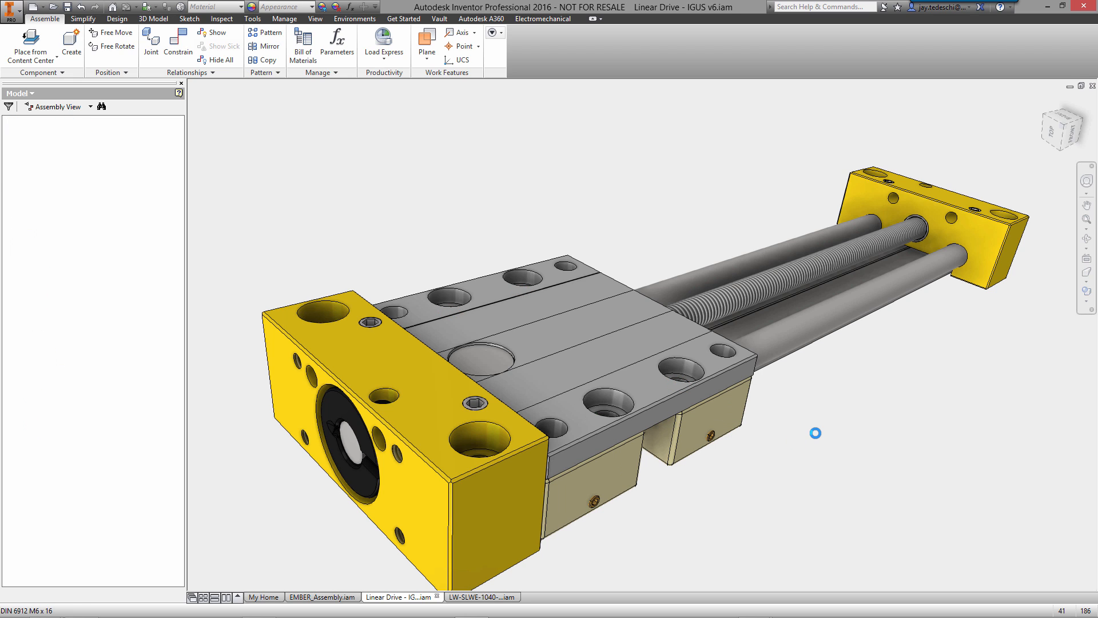
{"action": "right_click", "coordinate": [814, 433]}
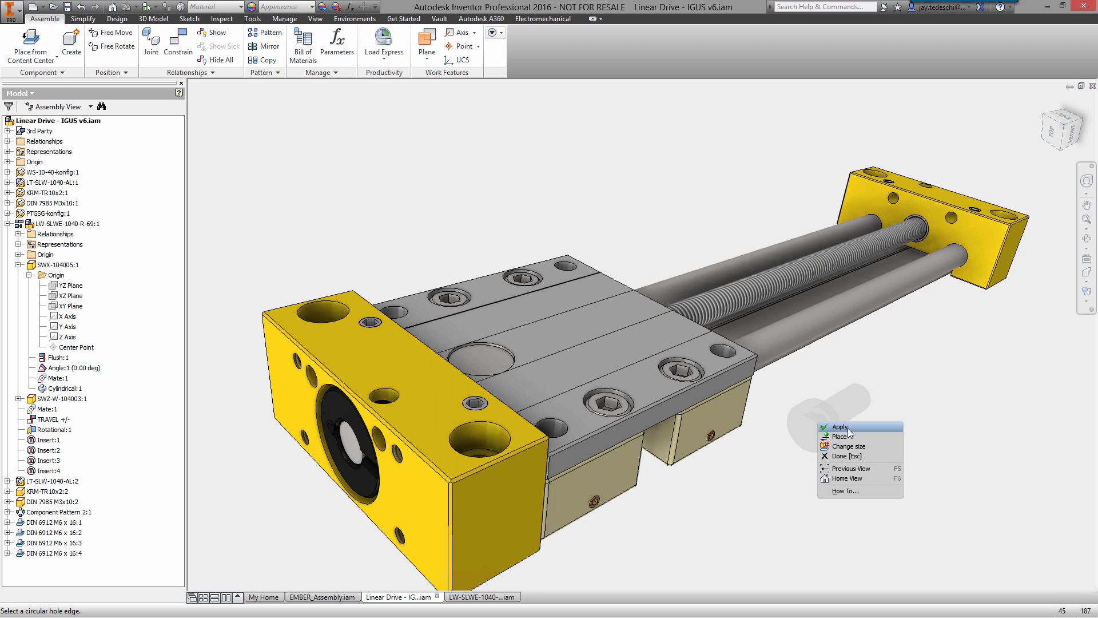
{"action": "left_click", "coordinate": [845, 456]}
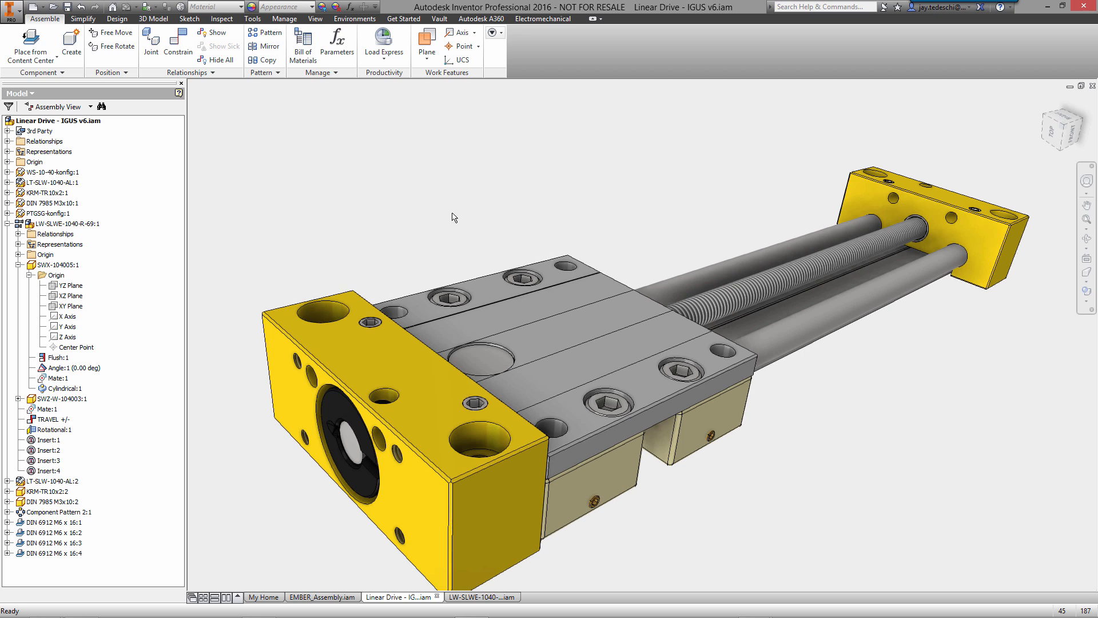
{"action": "left_click", "coordinate": [7, 141]}
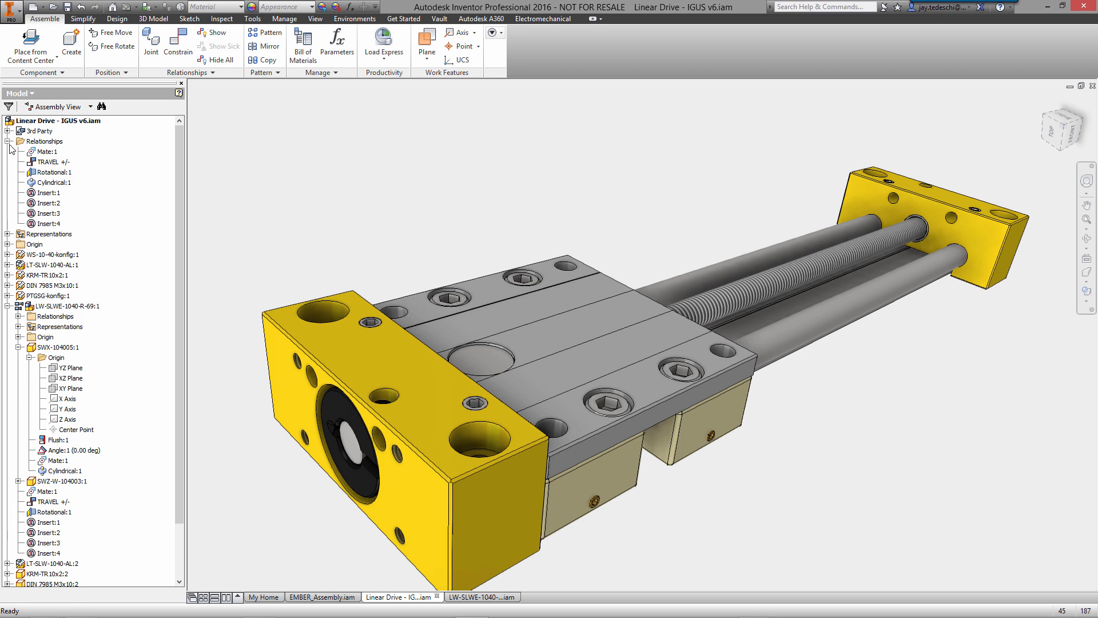
Drive the TRAVEL constraint from 0 to 170 mm and play the carriage motion.
{"action": "right_click", "coordinate": [49, 162]}
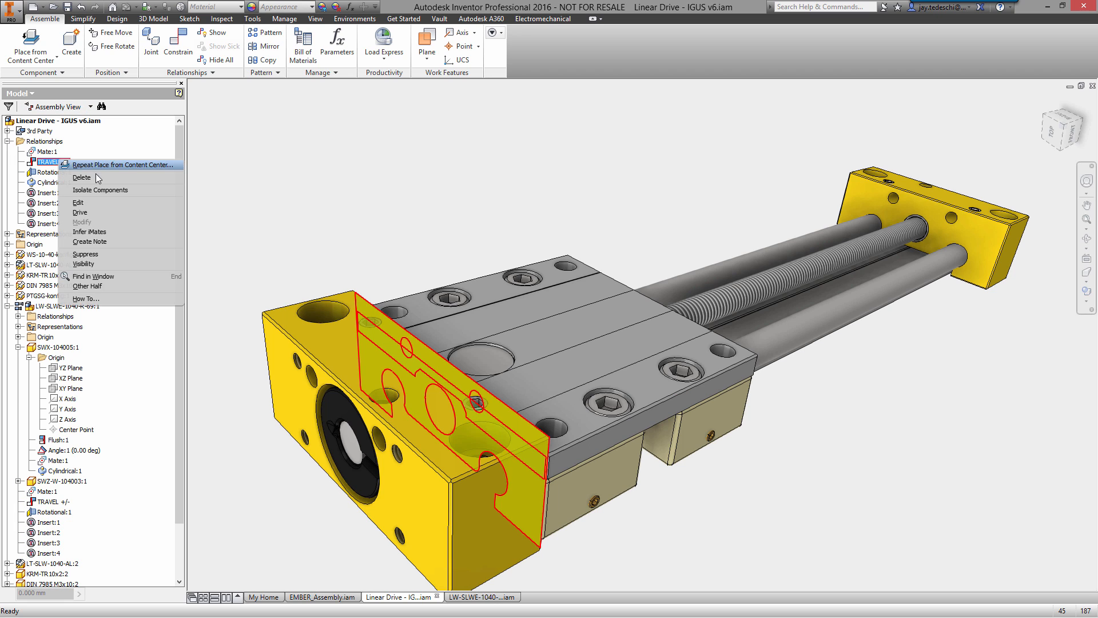
{"action": "left_click", "coordinate": [79, 212]}
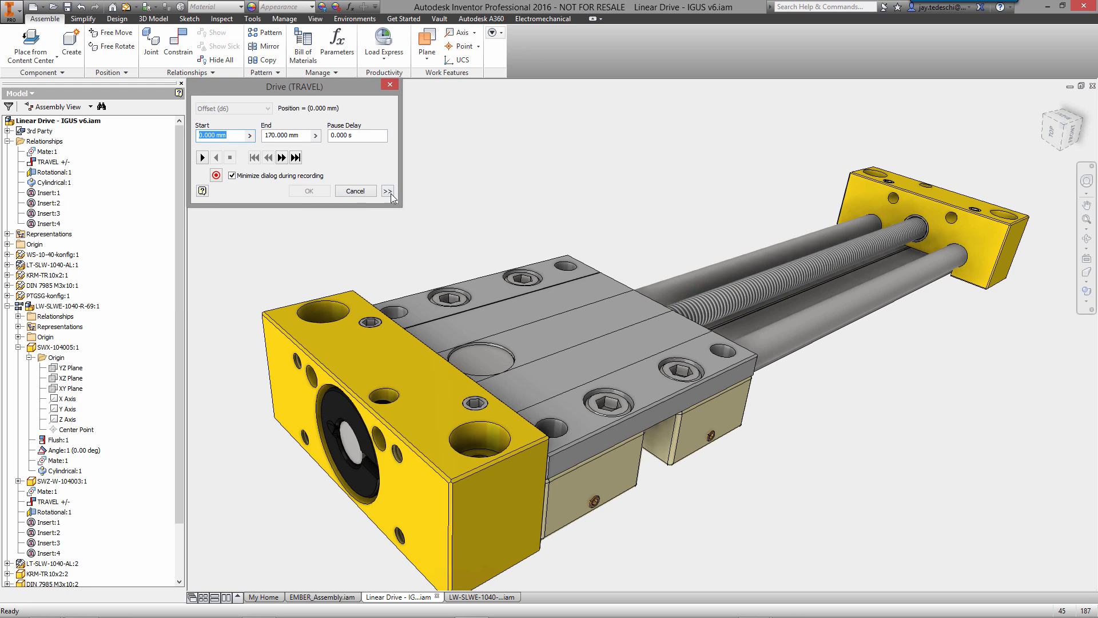
{"action": "left_click", "coordinate": [387, 191]}
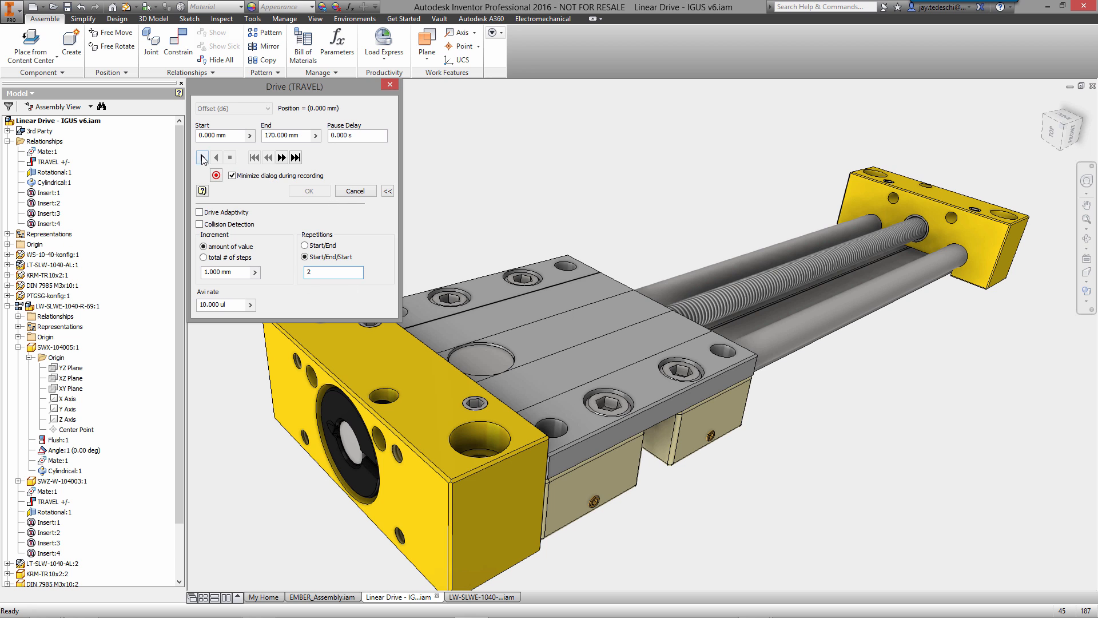
{"action": "left_click", "coordinate": [203, 156]}
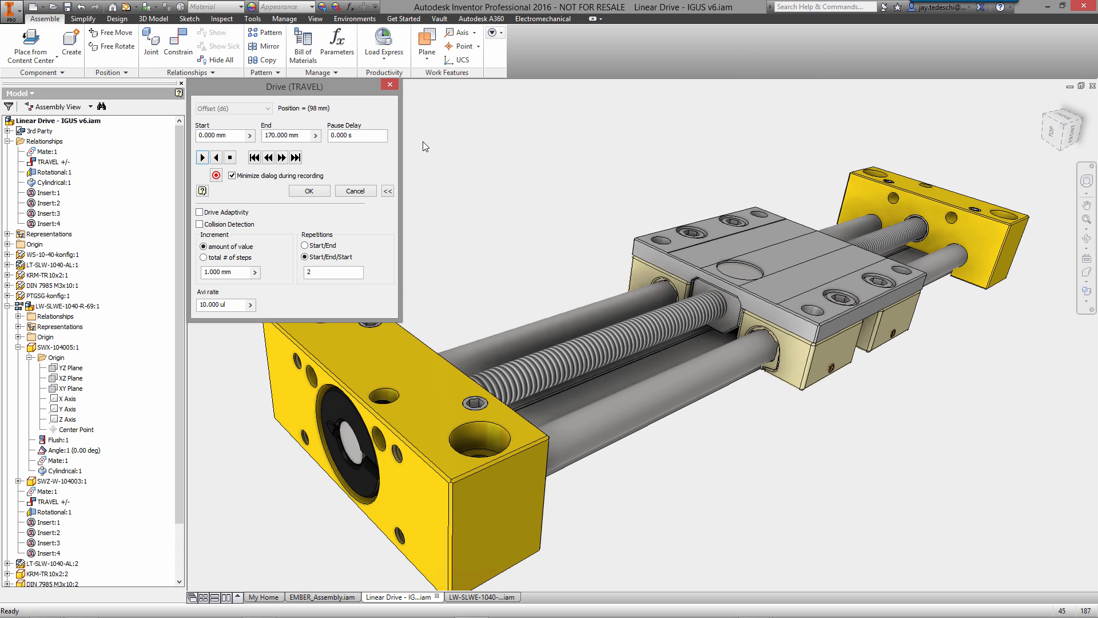
{"action": "left_click", "coordinate": [202, 157]}
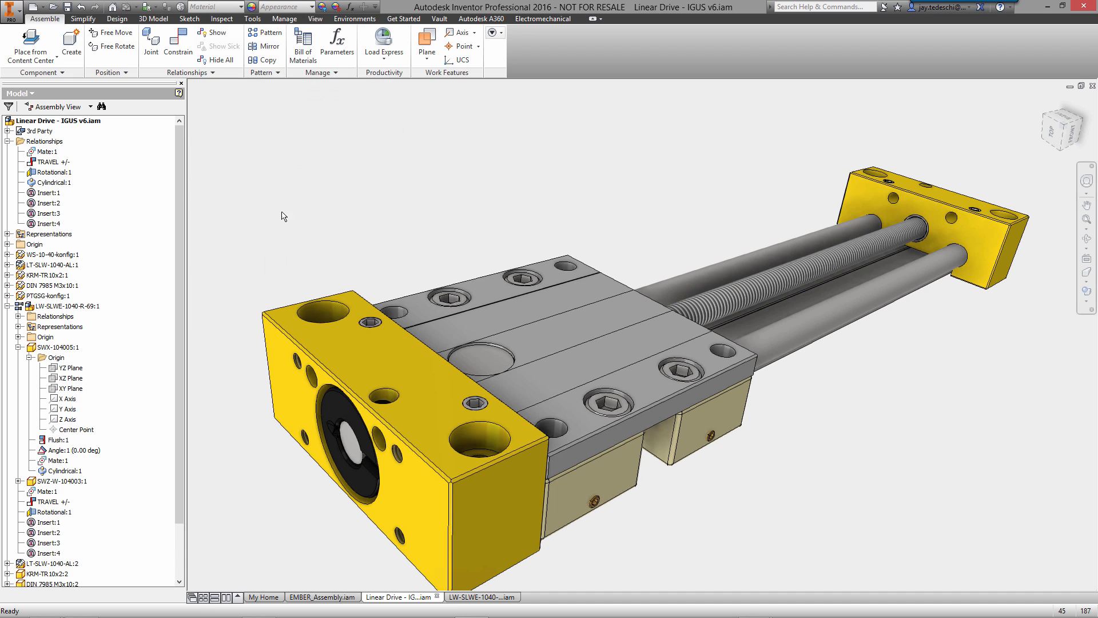
Bring up the EMBER_Assembly.iam document and zoom into the printer model.
{"action": "left_click", "coordinate": [322, 596]}
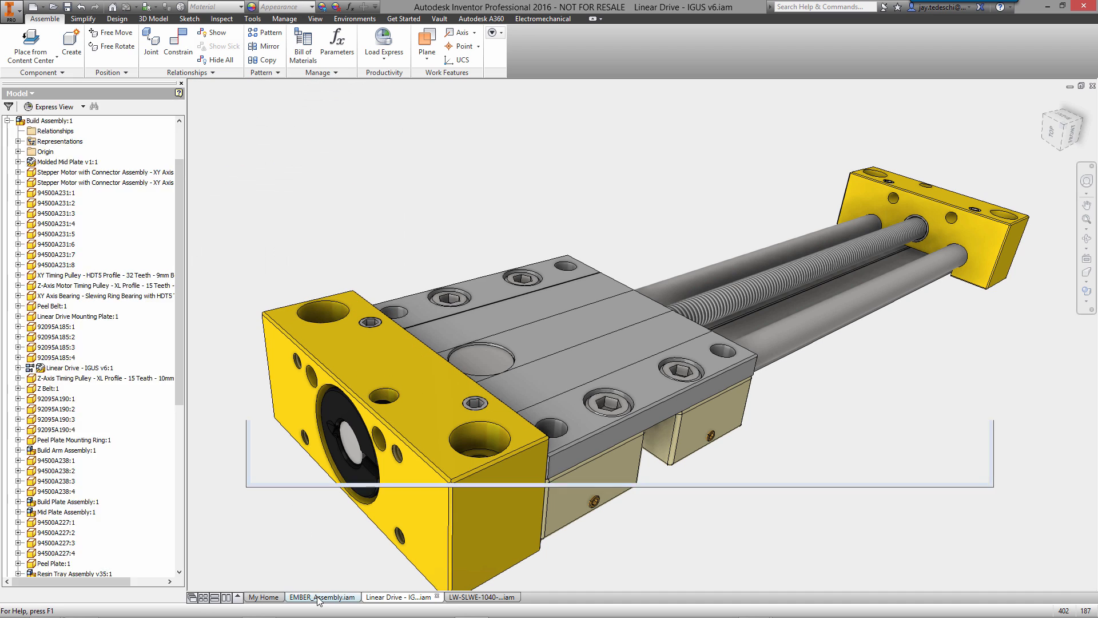
{"action": "left_click", "coordinate": [321, 597]}
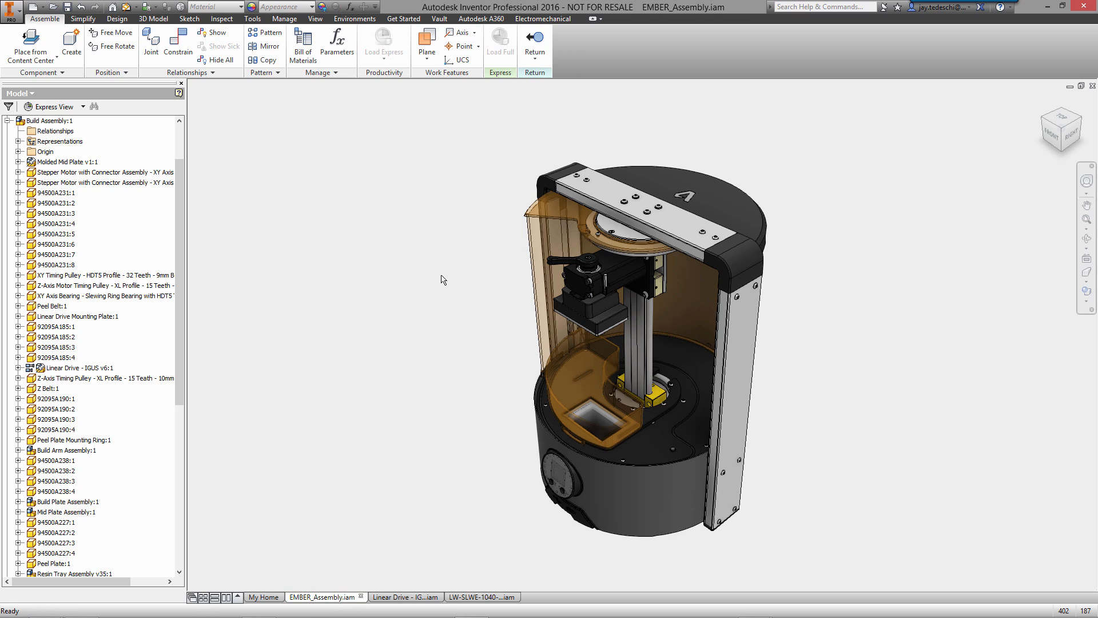
{"action": "scroll", "scroll_direction": "up", "scroll_amount": 3}
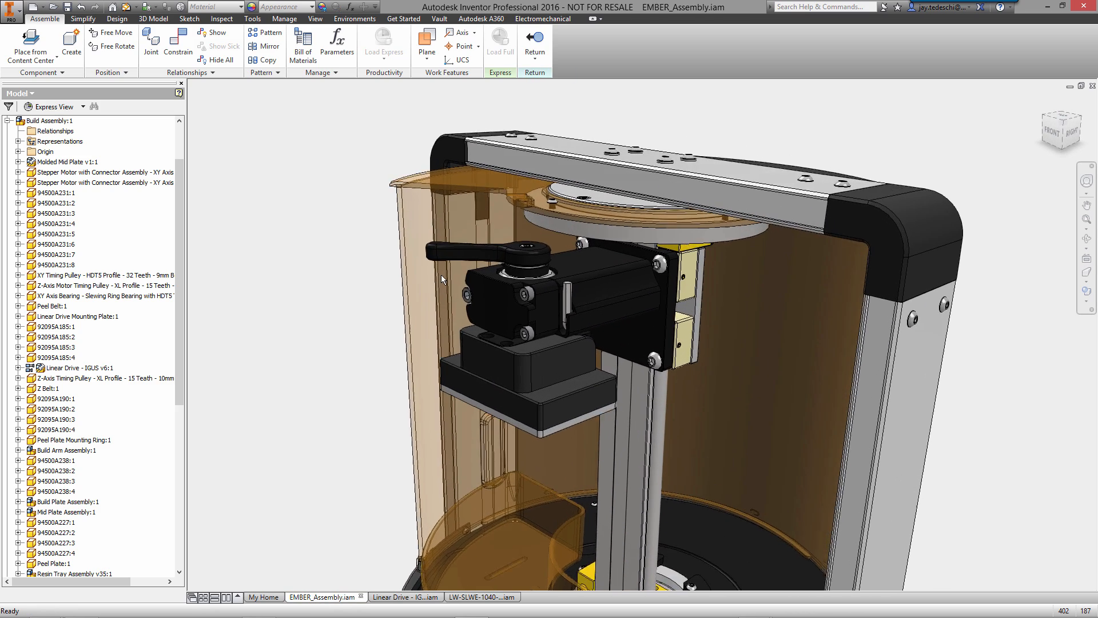